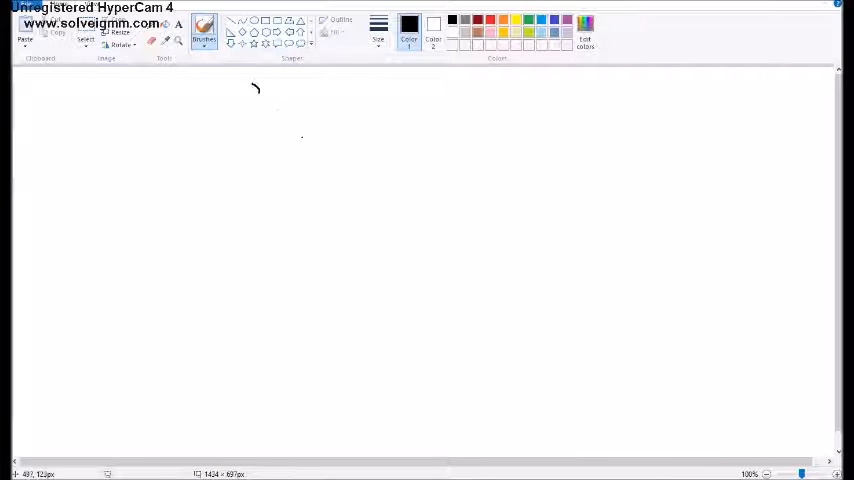
Step: Brush a numeral 1 on the left and hand-letter the word Bday beside it
left_click_drag(360, 176, 364, 340)
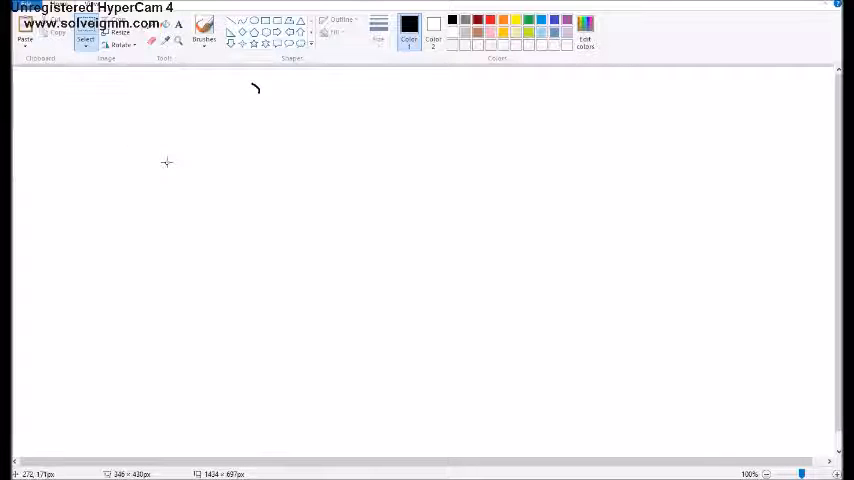
left_click_drag(168, 132, 168, 280)
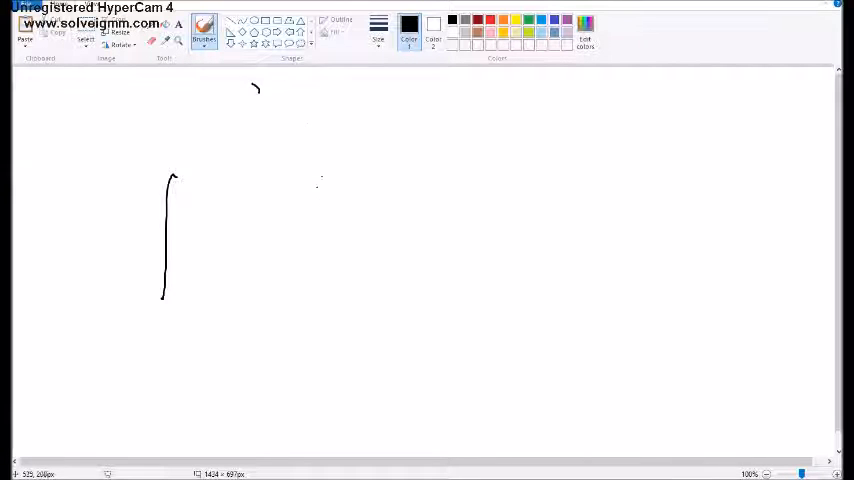
left_click_drag(330, 160, 350, 260)
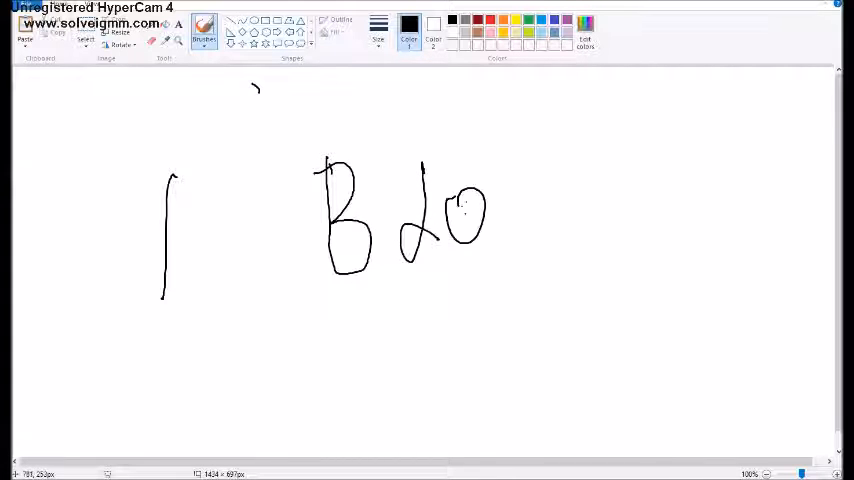
left_click_drag(510, 180, 550, 336)
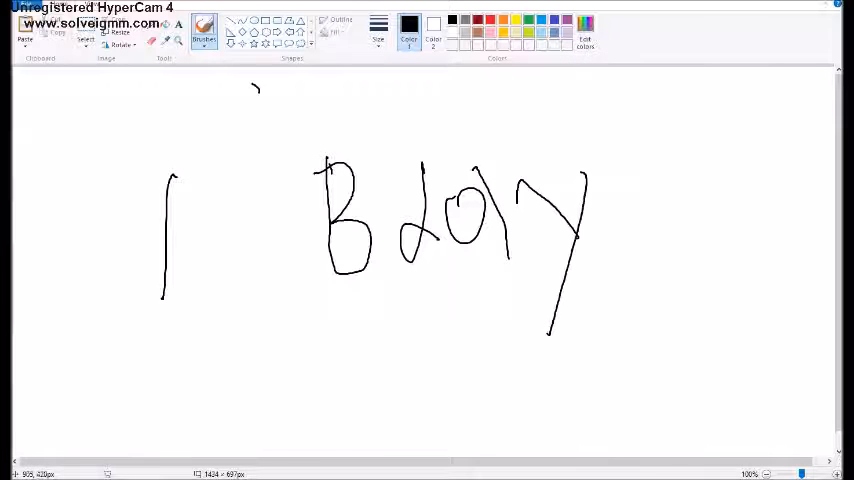
Step: Enclose the hand-written word in a large freehand circle
left_click_drag(310, 130, 450, 400)
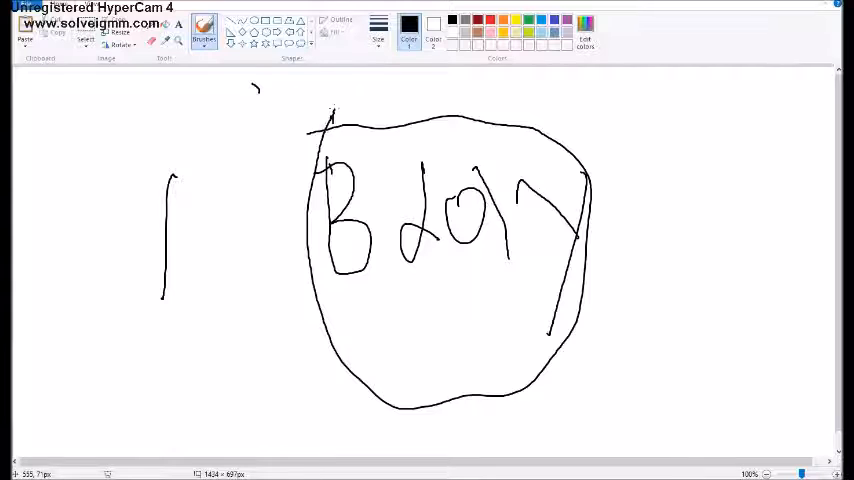
left_click_drag(336, 120, 590, 376)
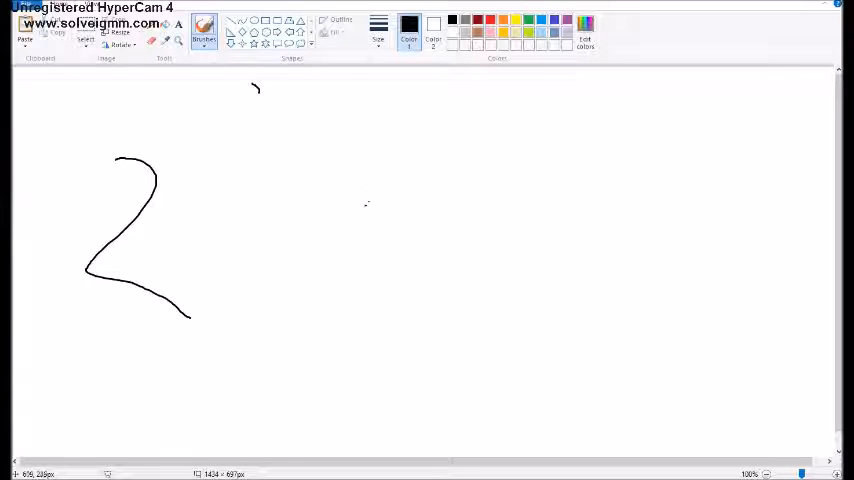
Step: Write kid beside the 2 and Not below it, then clear the canvas
left_click_drag(368, 144, 364, 224)
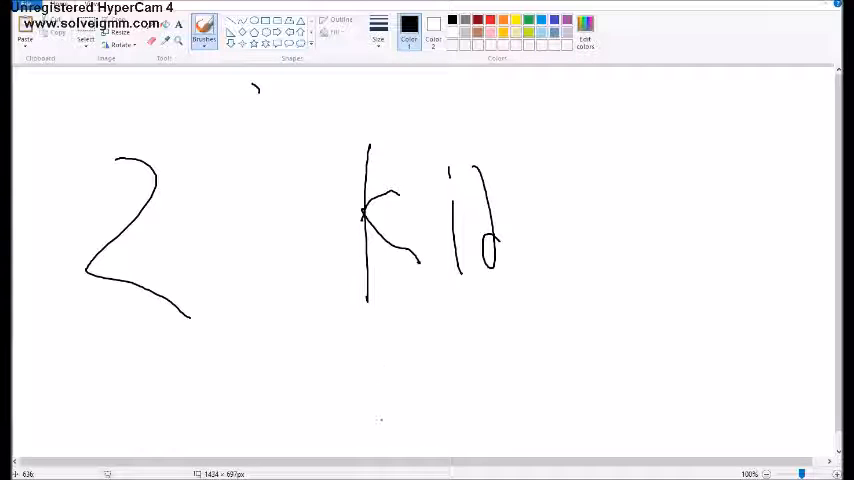
left_click_drag(364, 344, 358, 420)
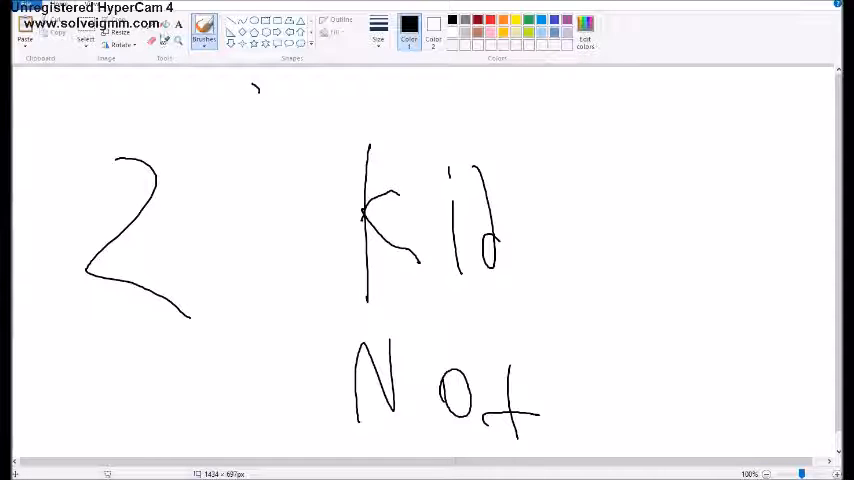
left_click(378, 30)
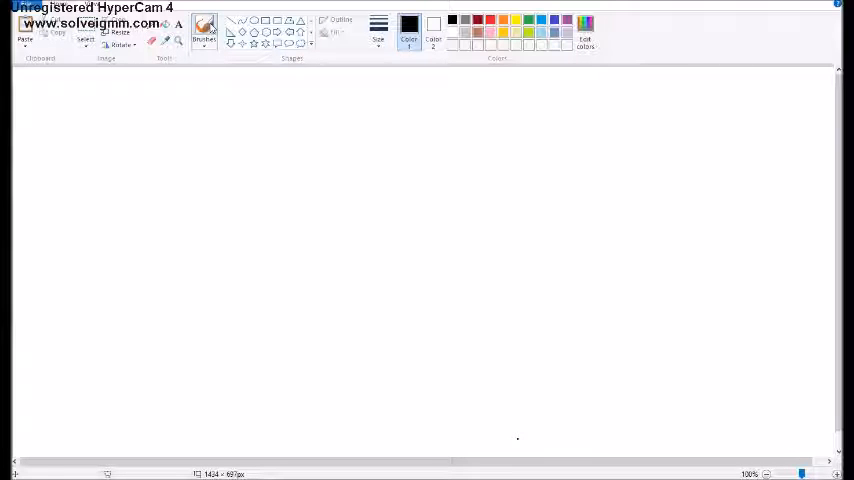
Step: Brush a numeral 3 on the left and the digits 20 beside it
left_click_drag(140, 156, 164, 340)
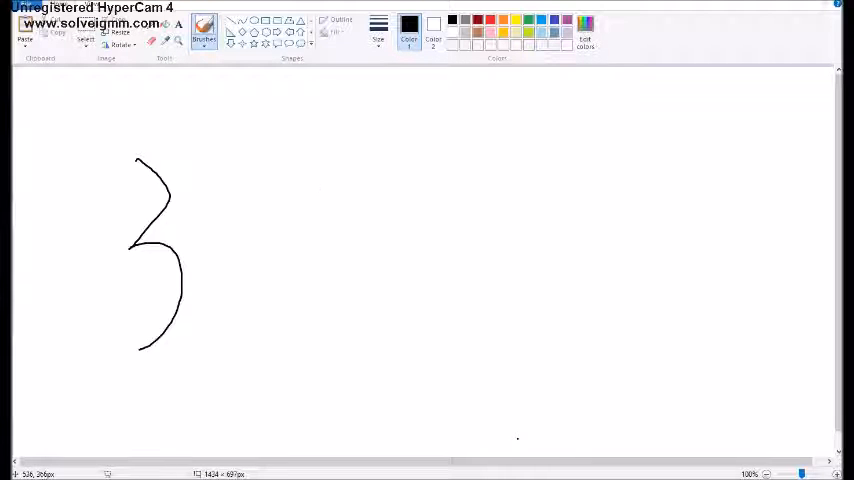
left_click_drag(296, 216, 360, 296)
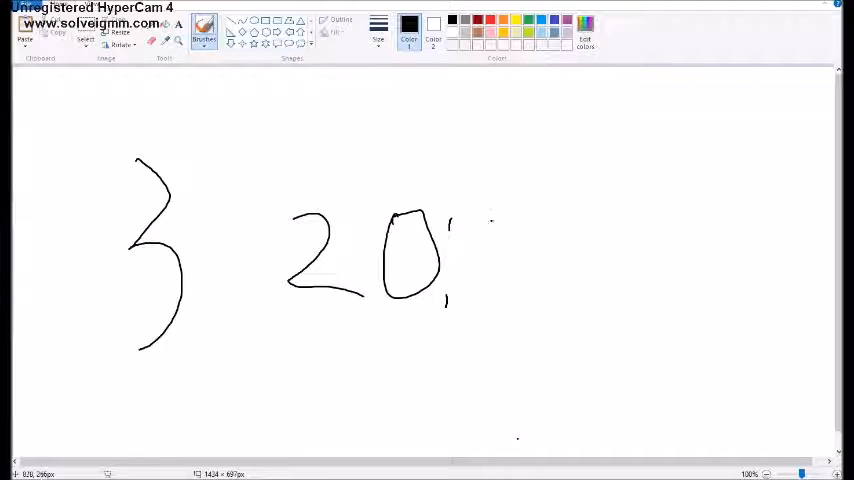
left_click_drag(490, 210, 496, 310)
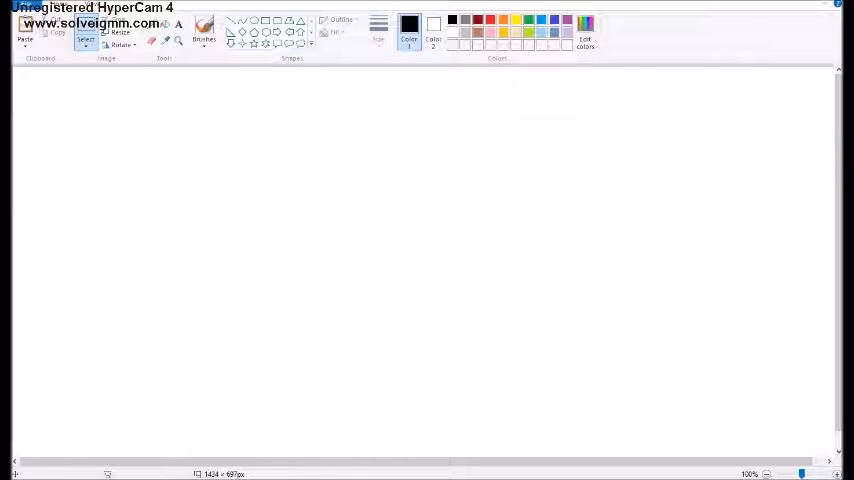
Step: Sketch a tall narrow post-like outlined shape in the middle of the canvas
left_click(204, 32)
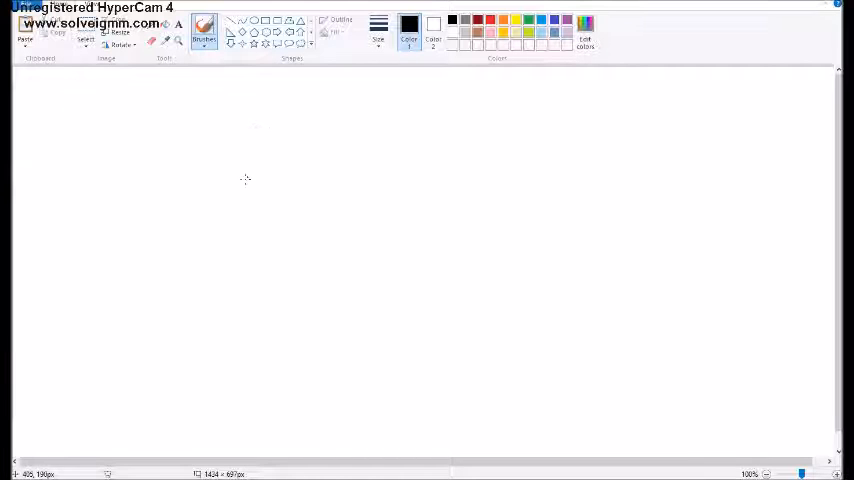
mouse_move(254, 184)
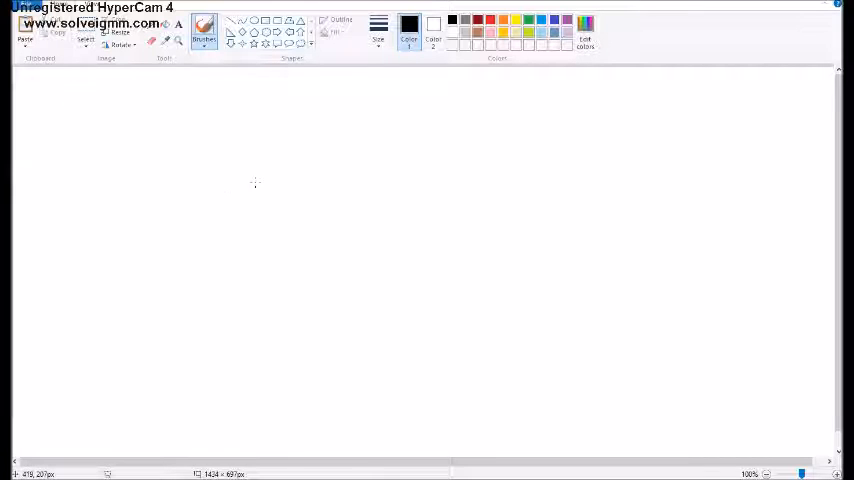
mouse_move(212, 214)
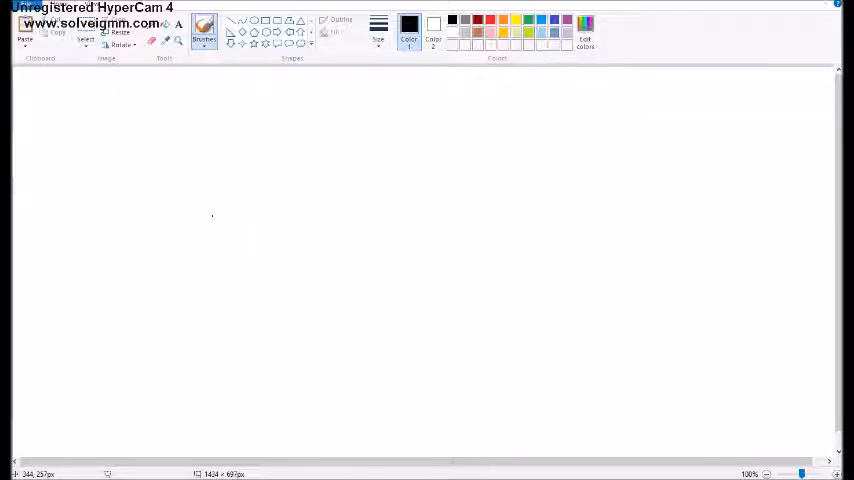
mouse_move(250, 218)
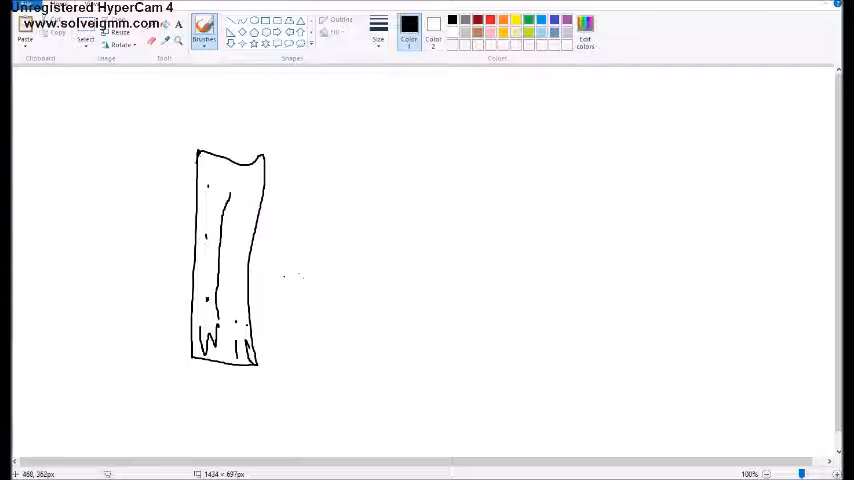
left_click_drag(340, 210, 608, 220)
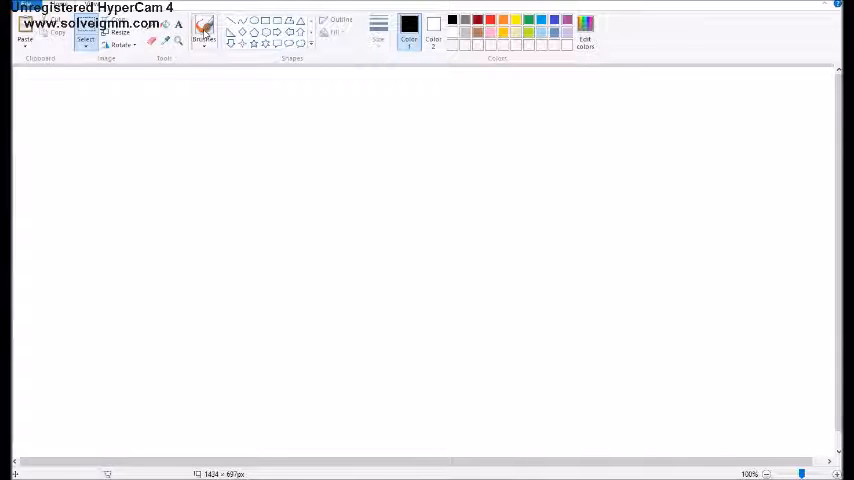
Step: Hand-write Just dance and sketch a truck-like outline with cab, window and wheels
left_click(204, 30)
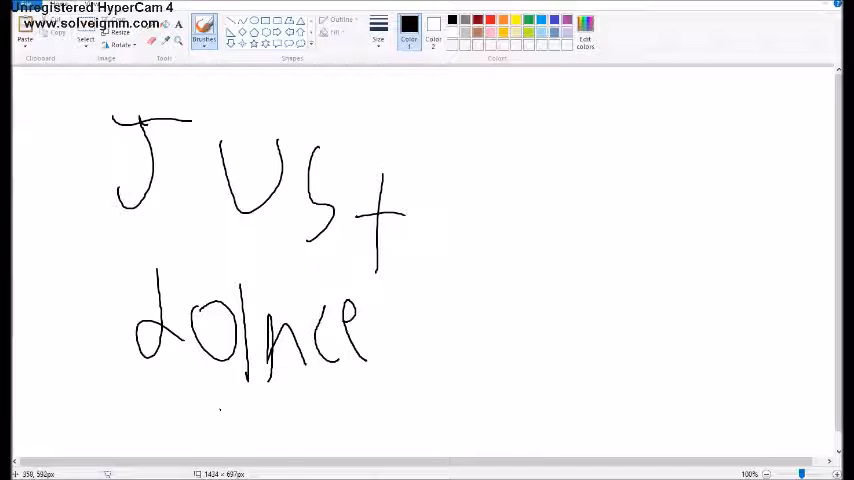
left_click_drag(234, 400, 264, 440)
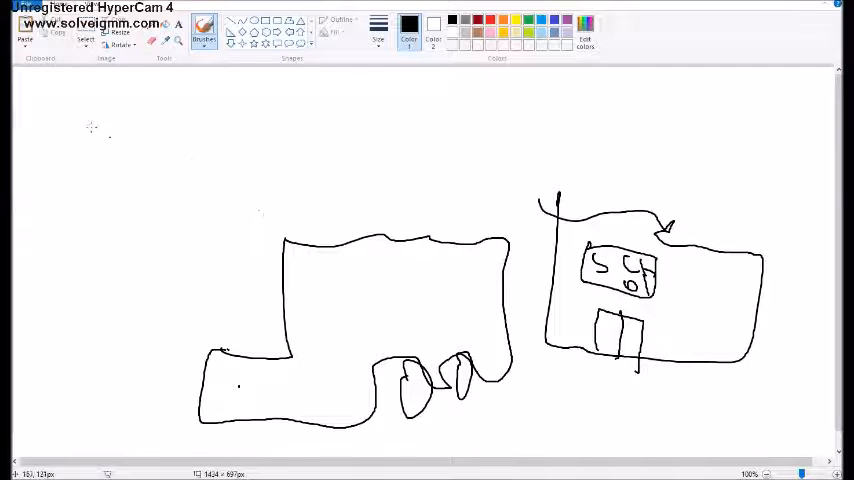
Step: Select and wipe the 'just dance 200' sketch, leaving the canvas blank white
left_click(86, 36)
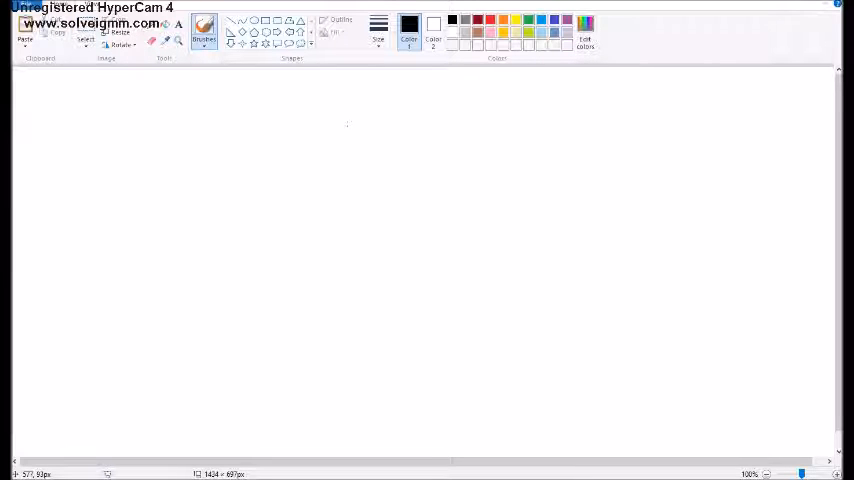
left_click_drag(100, 144, 178, 160)
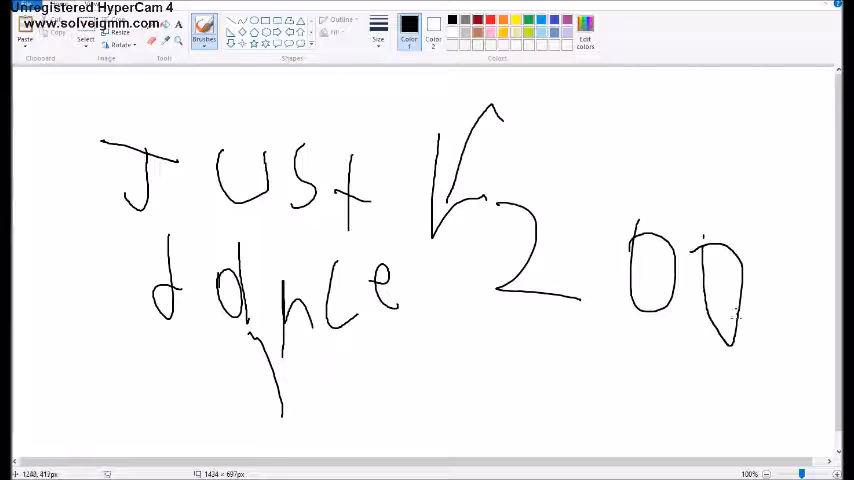
left_click_drag(770, 280, 776, 340)
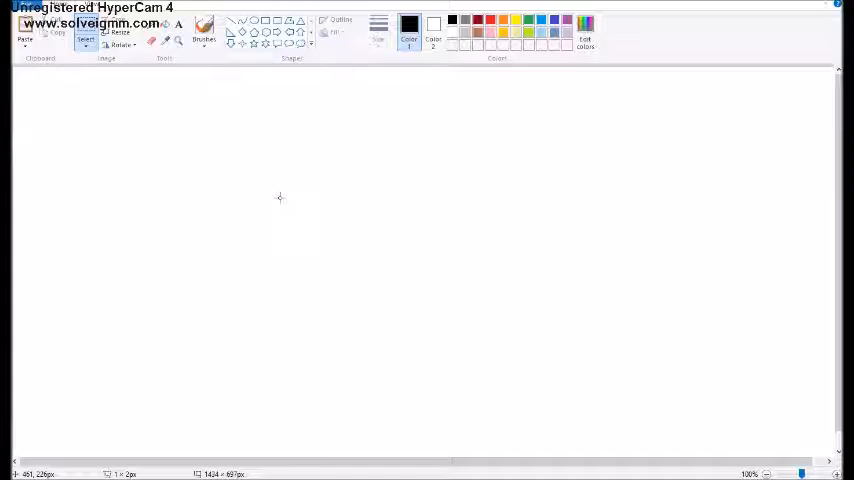
Step: Brush a building outline with a door at the bottom and New Sch lettering across it
left_click(204, 32)
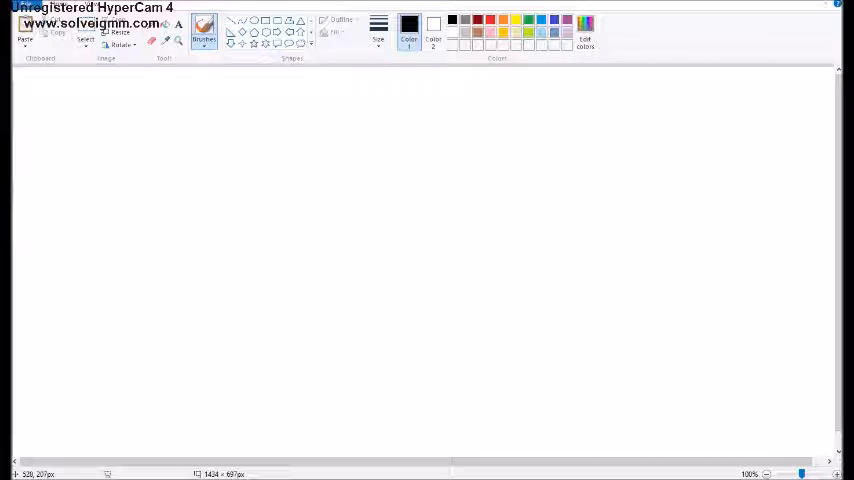
left_click_drag(196, 144, 200, 158)
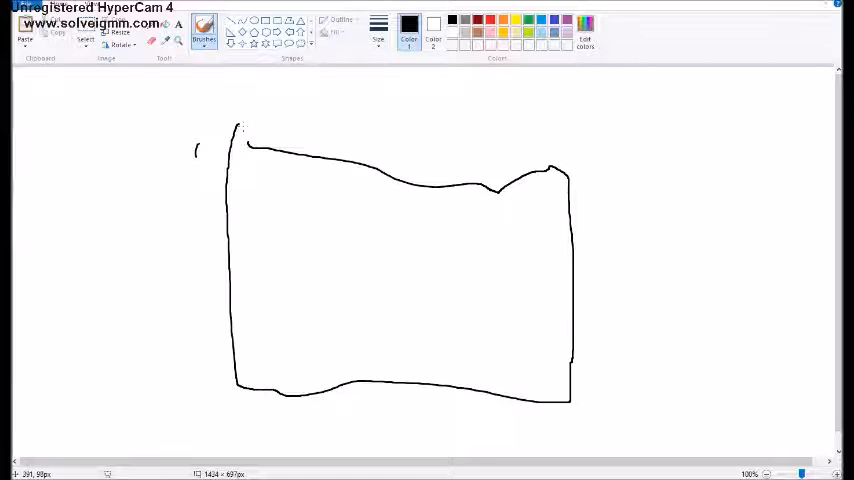
left_click_drag(374, 316, 374, 390)
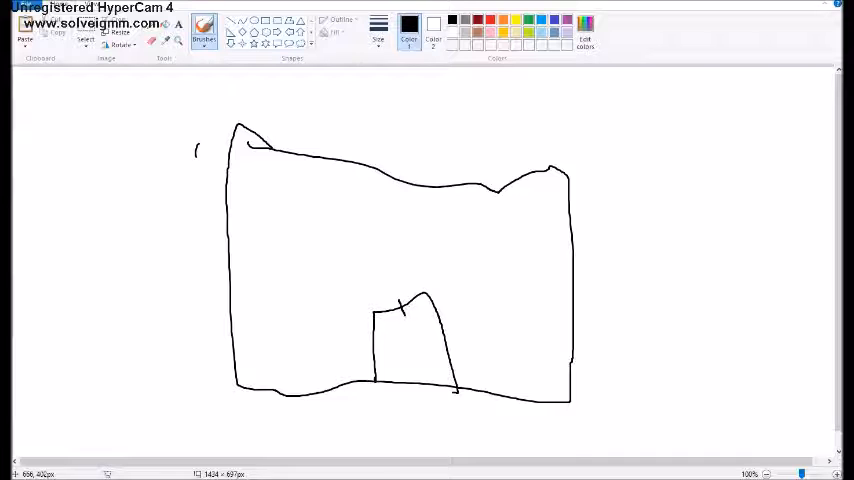
left_click_drag(400, 304, 420, 396)
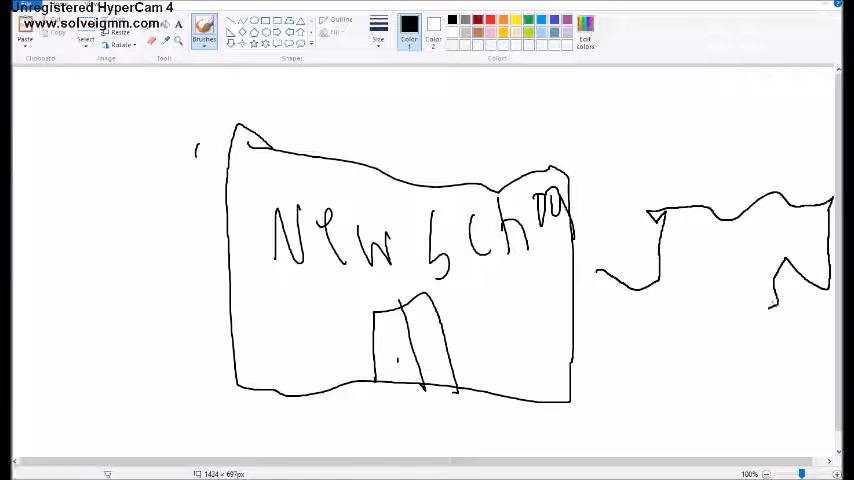
Step: Draw a cross-hatched truck-like shape with wheels to the right of the building
left_click_drag(600, 270, 730, 350)
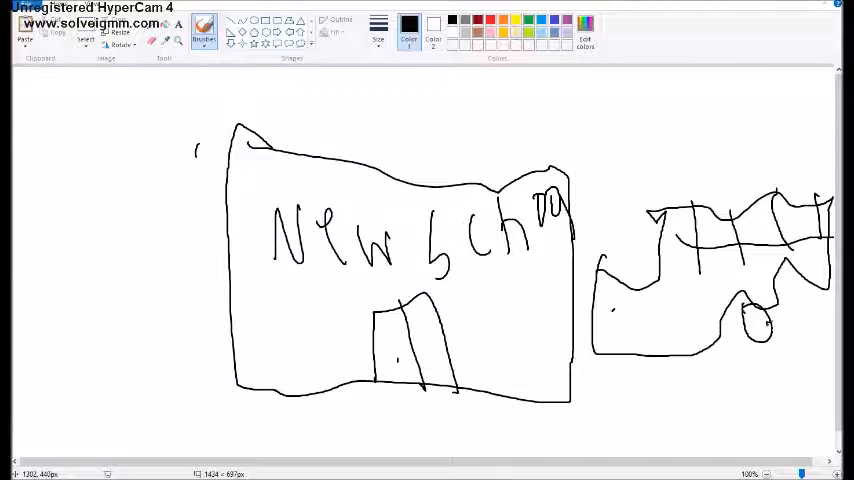
left_click_drag(790, 284, 800, 316)
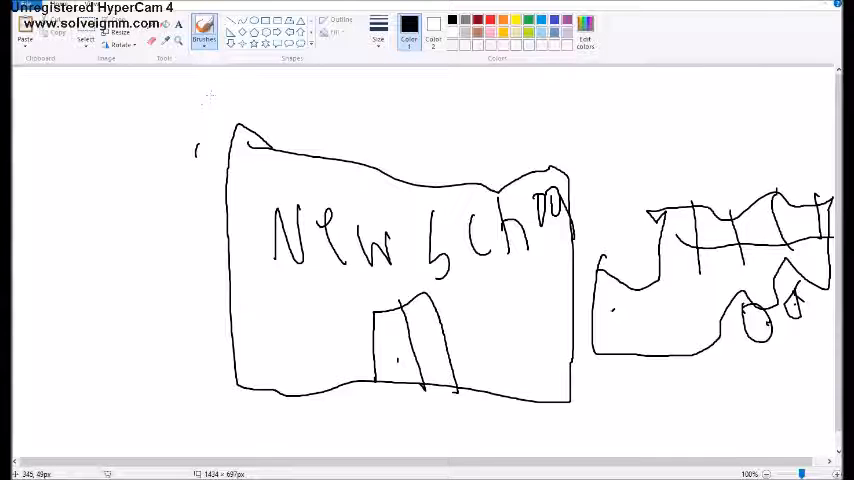
left_click(86, 32)
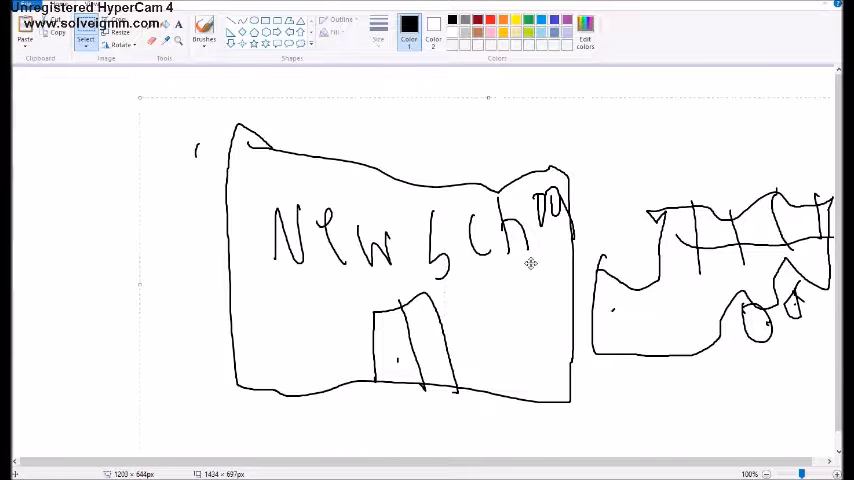
Step: Erase the building and truck sketch so the canvas is blank white again
key("Ctrl+A")
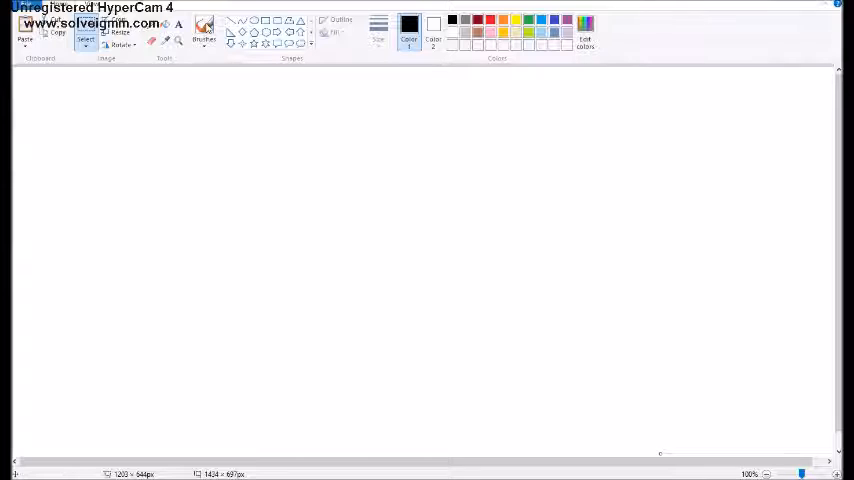
left_click(204, 32)
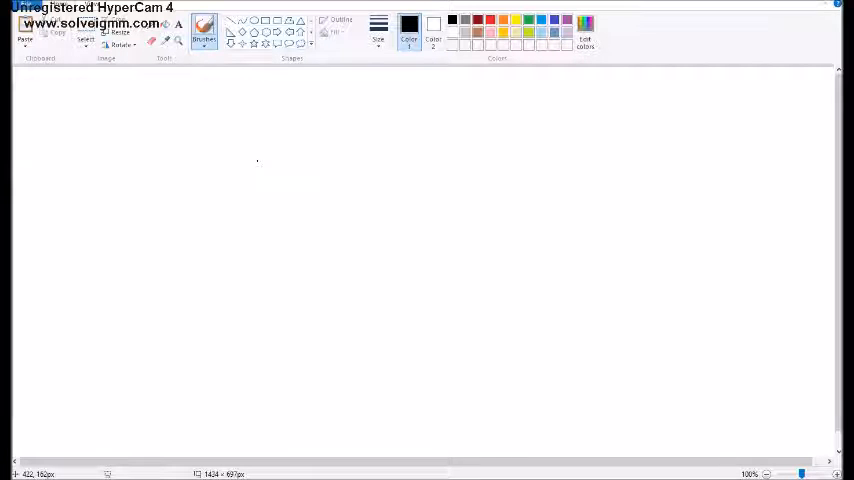
Step: Draw a boxy house outline with a dividing line, a door in the left half and extra strokes
left_click_drag(164, 148, 322, 182)
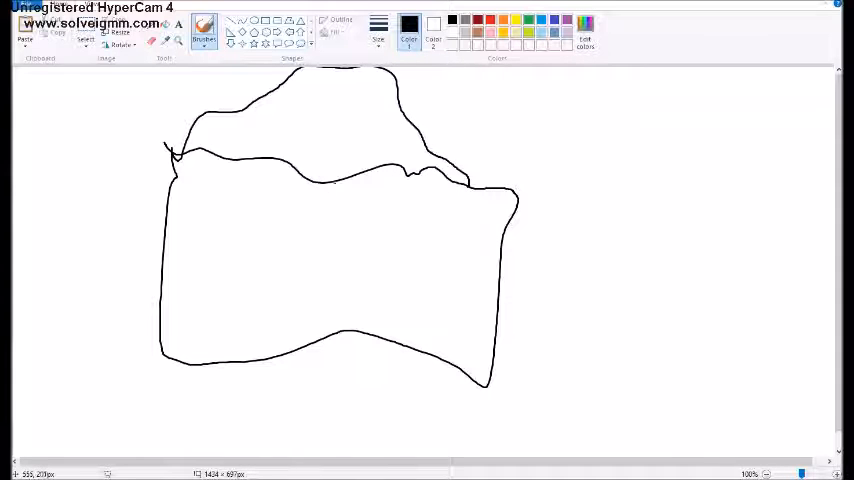
left_click_drag(328, 158, 326, 356)
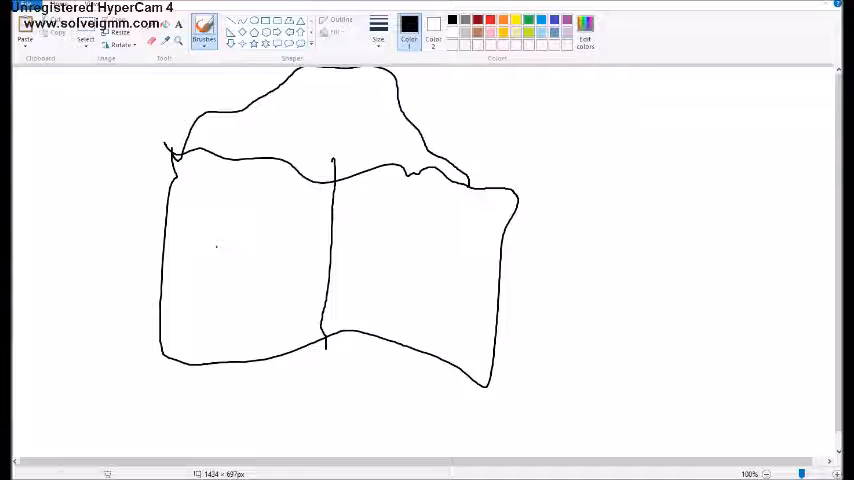
left_click_drag(230, 244, 280, 344)
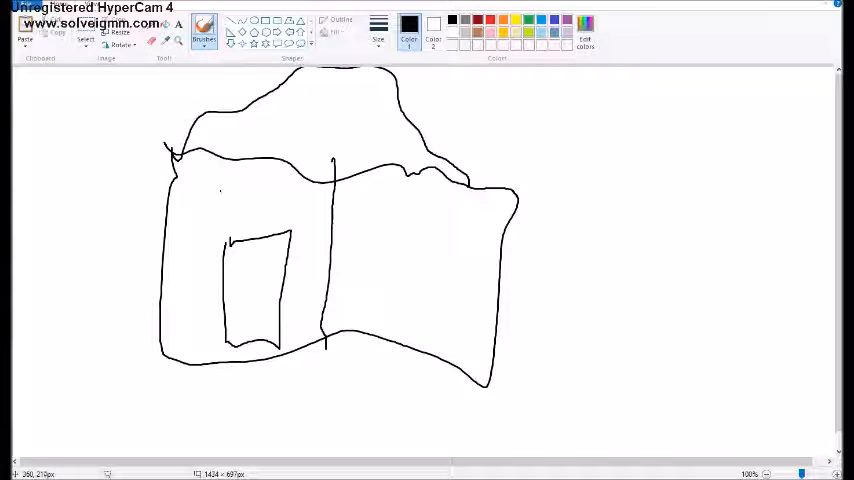
left_click_drag(212, 184, 208, 256)
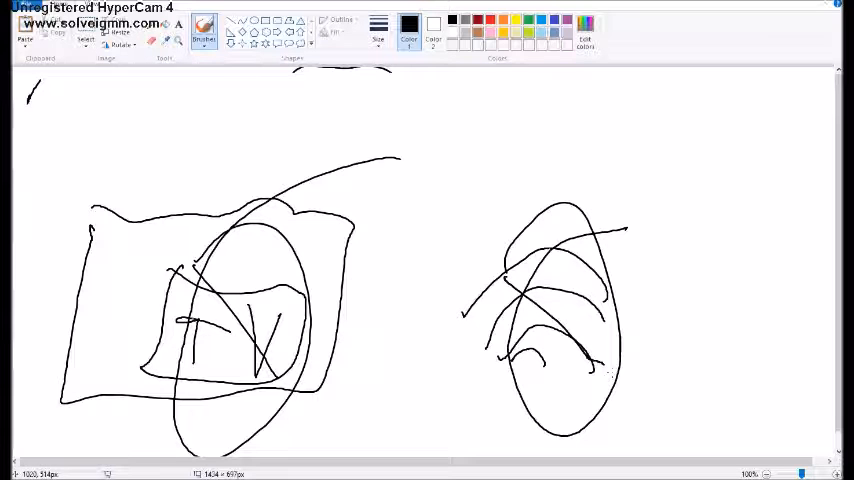
Step: Brush two boxes near the top of the canvas with handwritten letters inside
left_click_drag(436, 96, 600, 82)
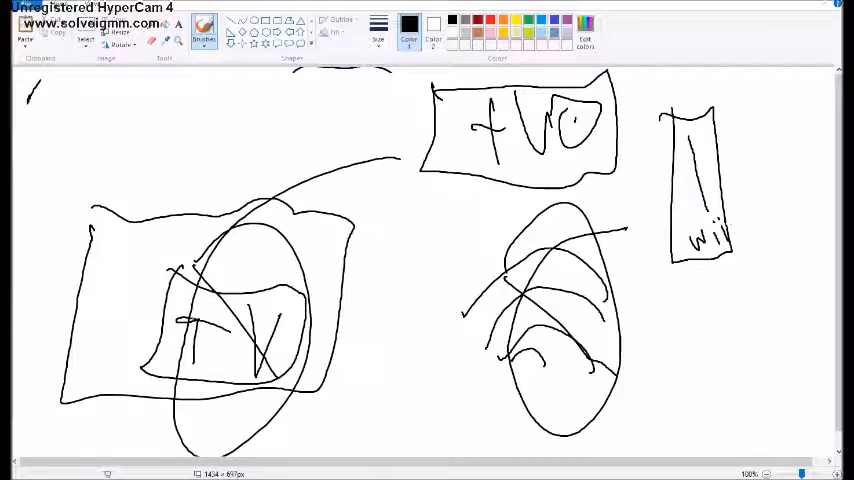
left_click_drag(736, 132, 796, 132)
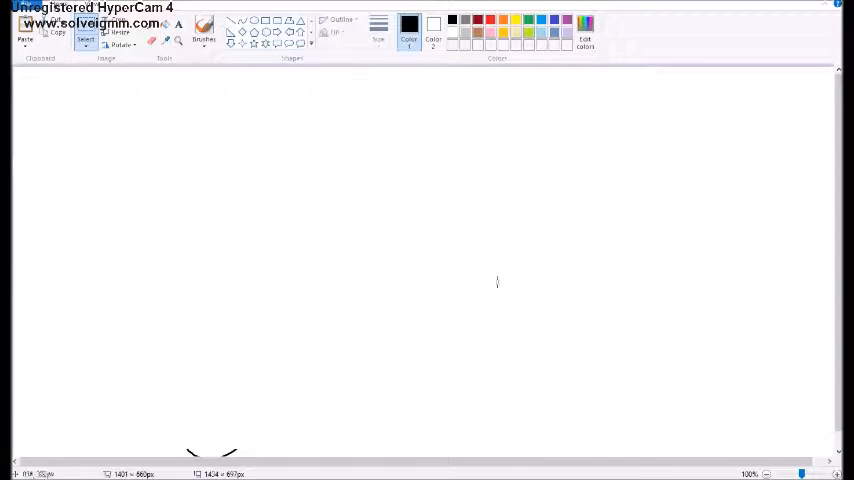
left_click(204, 32)
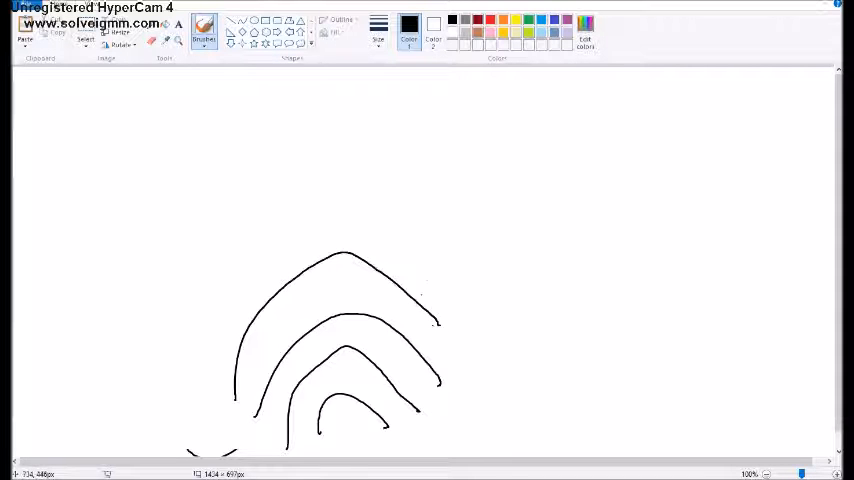
left_click_drag(436, 168, 470, 290)
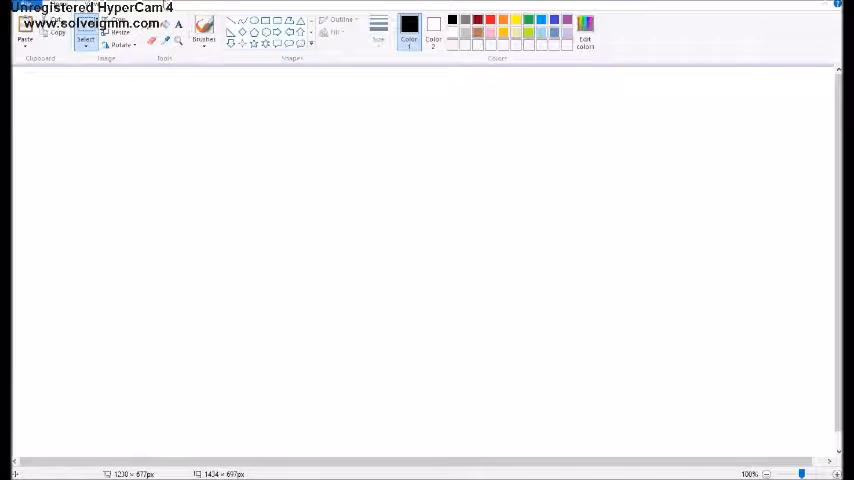
Step: Sketch a large frame on a small stand with an inner rectangle and YOUTUB-style lettering
left_click(204, 32)
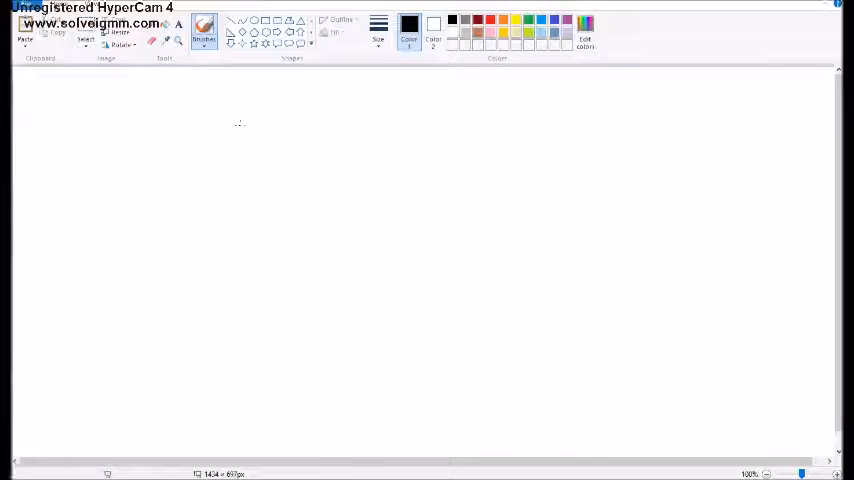
left_click_drag(240, 126, 610, 424)
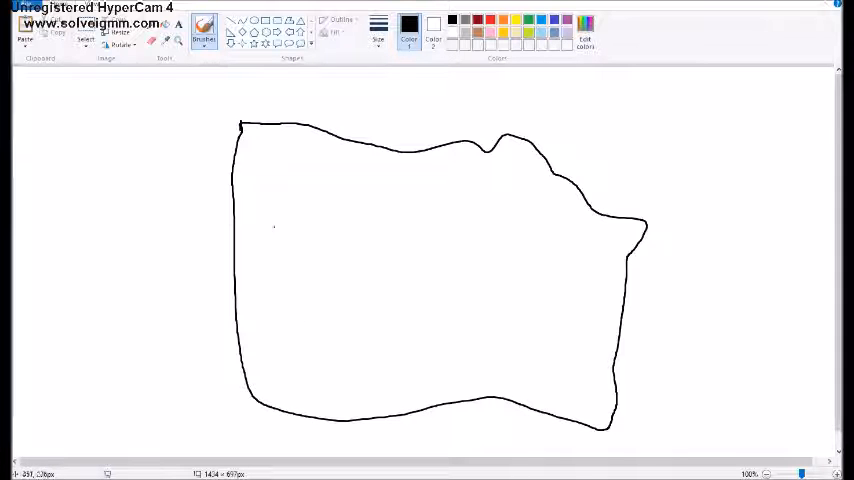
left_click_drag(456, 390, 448, 450)
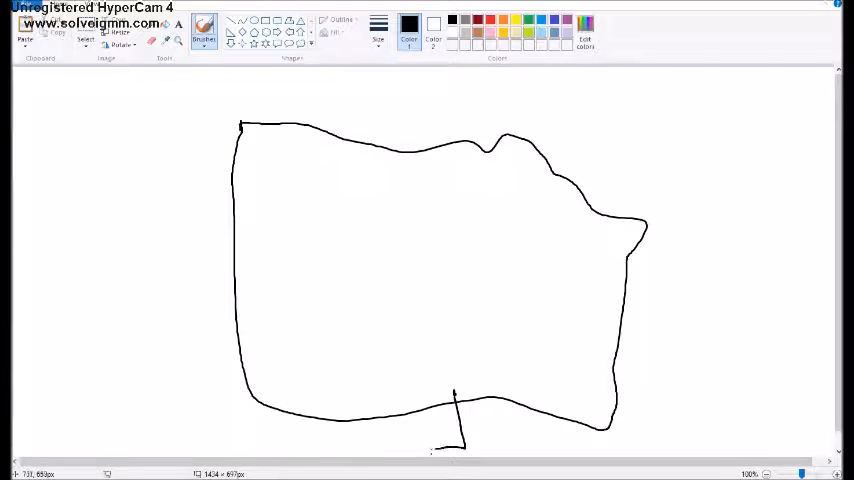
left_click_drag(296, 178, 558, 248)
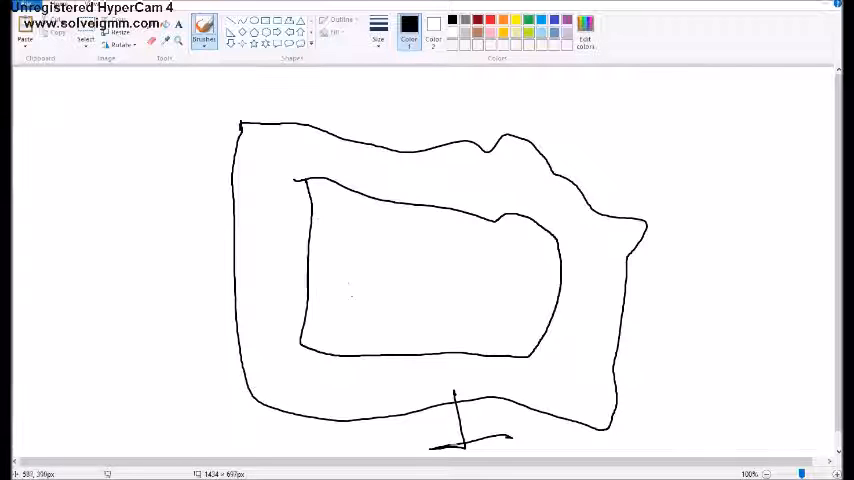
left_click_drag(340, 230, 356, 320)
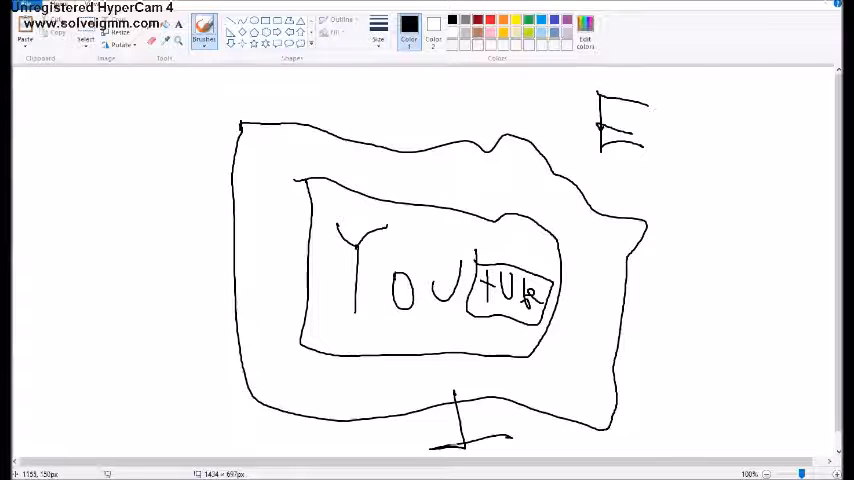
left_click_drag(680, 130, 730, 160)
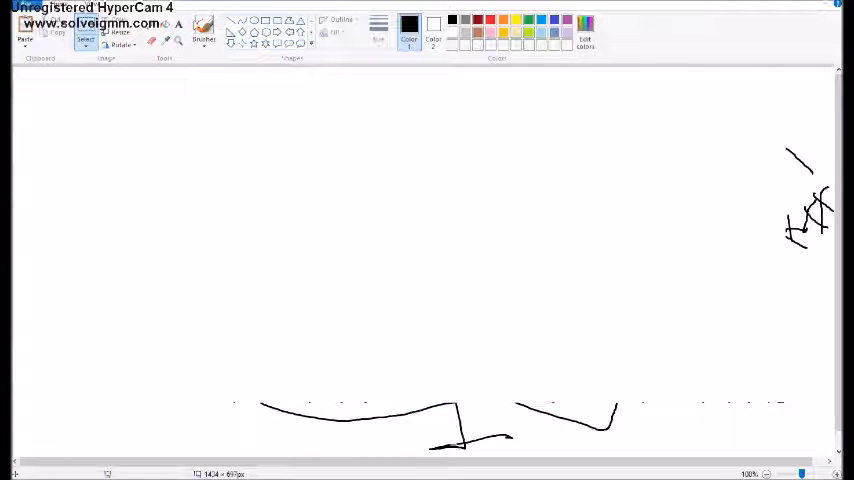
Step: Write YOU with lettered boxes beside and above it, then wipe the canvas blank
left_click(204, 32)
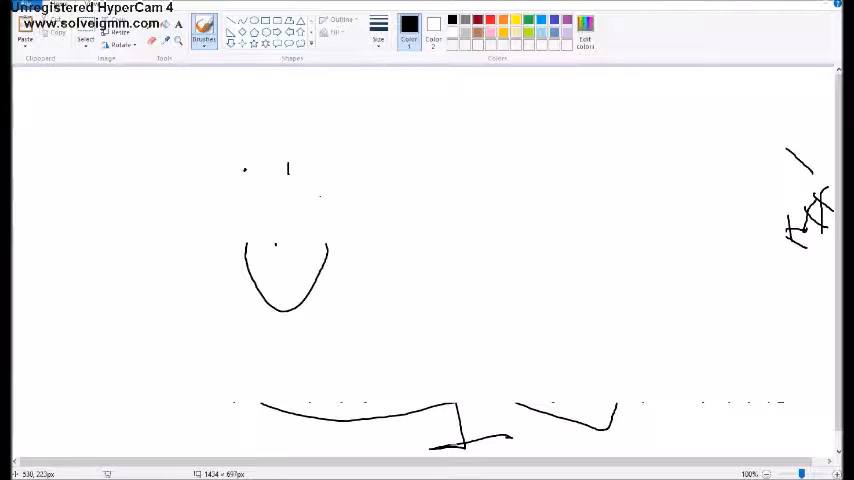
left_click_drag(400, 150, 430, 280)
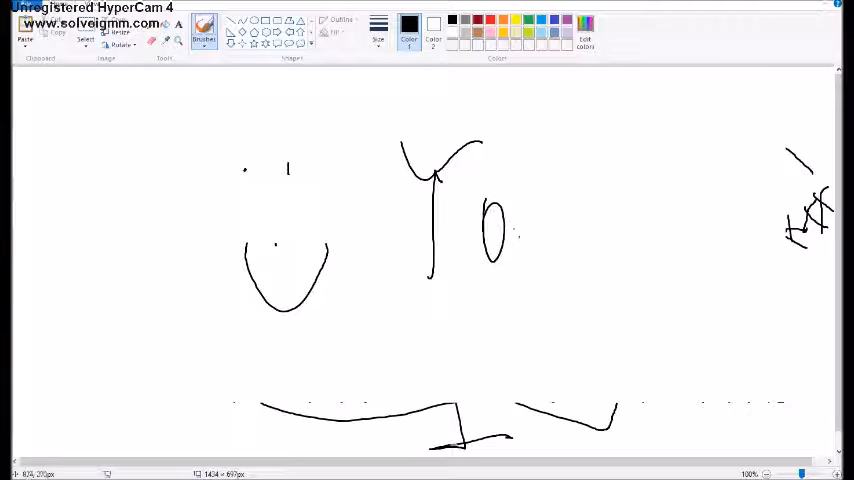
left_click_drag(530, 210, 690, 330)
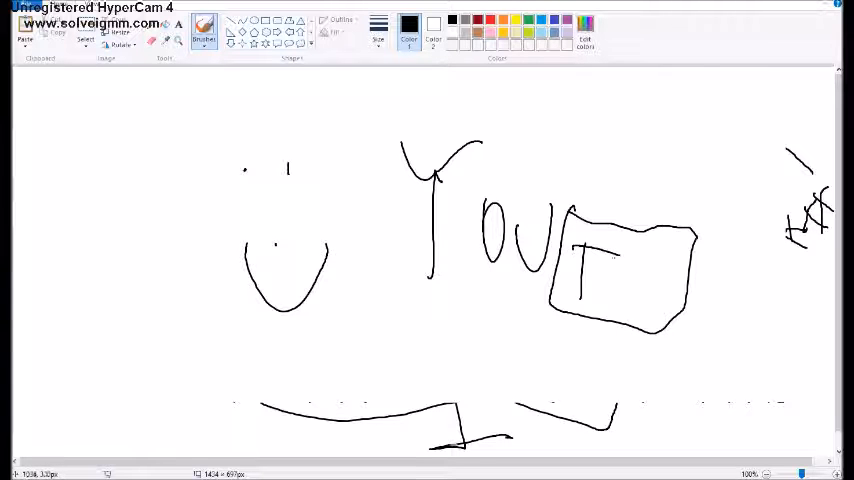
left_click_drag(616, 264, 664, 290)
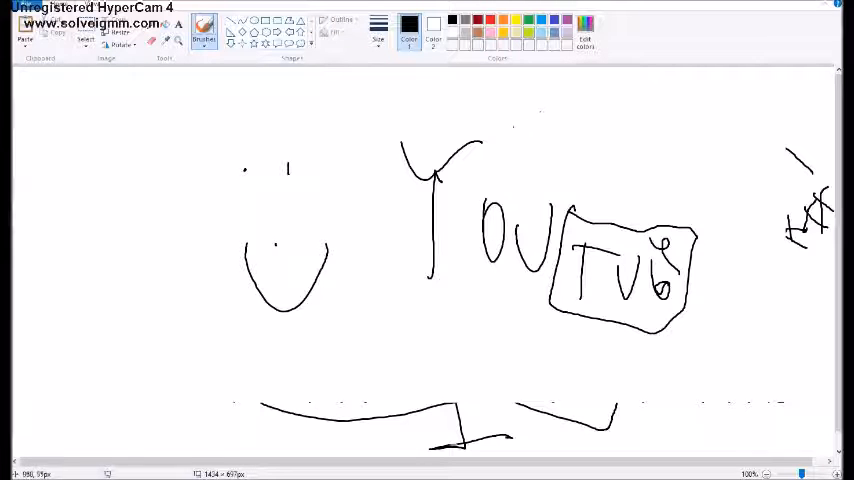
left_click_drag(524, 96, 630, 164)
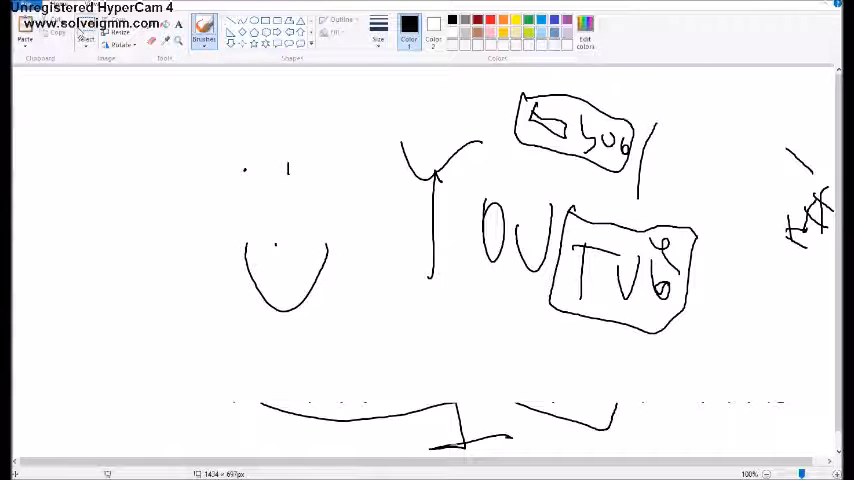
left_click(86, 38)
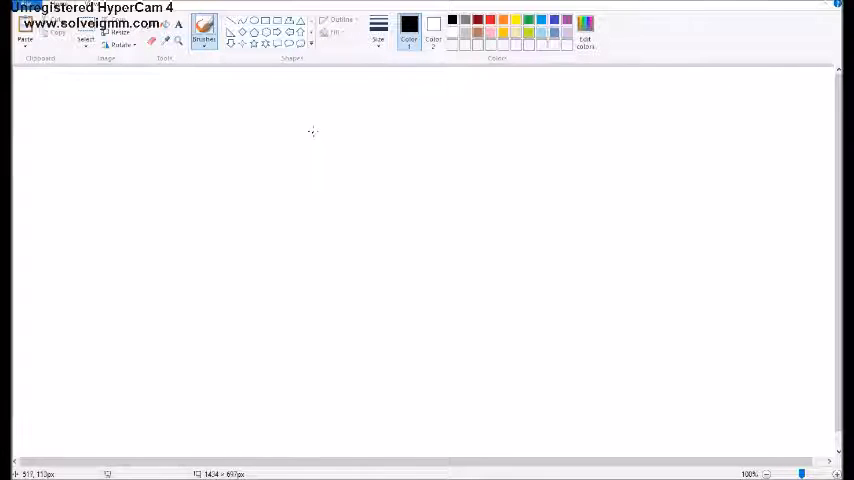
left_click_drag(312, 136, 464, 410)
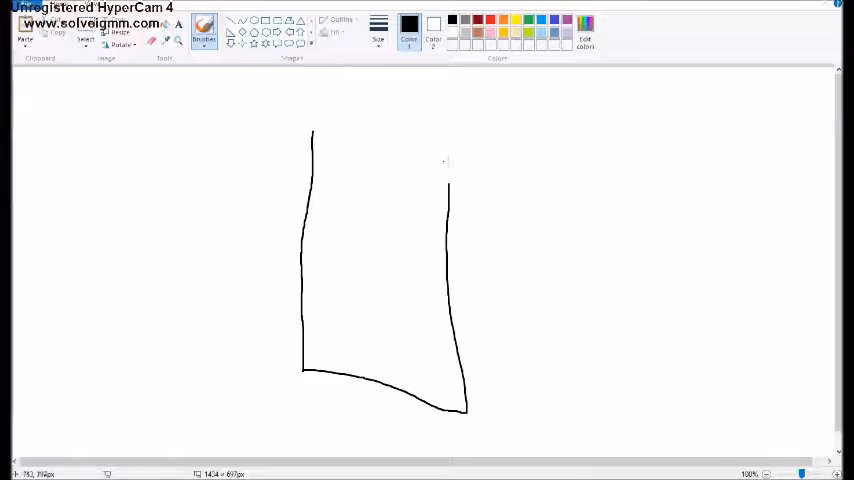
left_click_drag(312, 132, 448, 122)
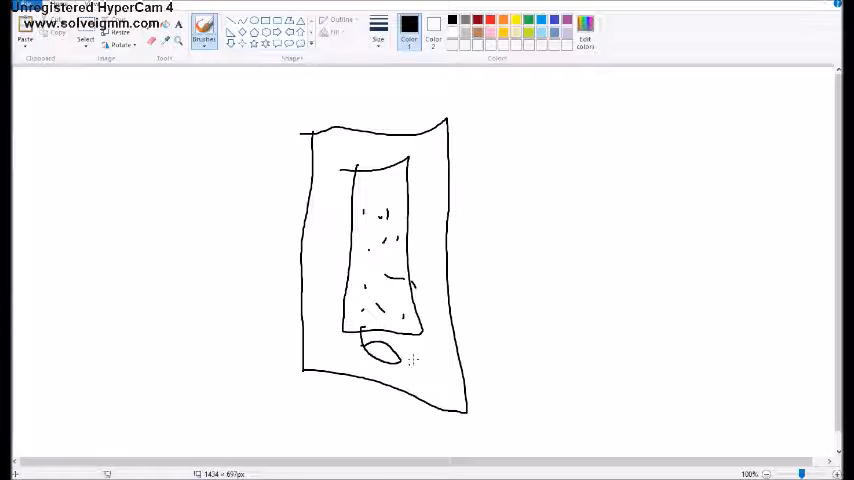
left_click_drag(404, 356, 424, 400)
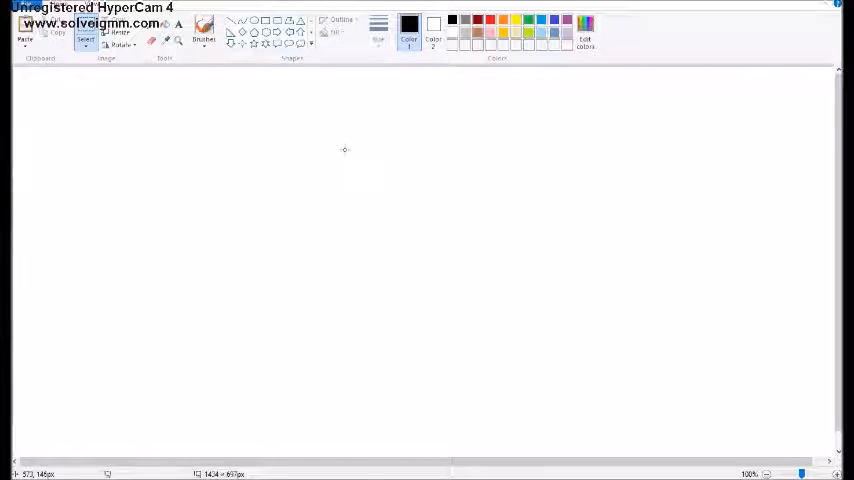
Step: Hand-write Dec 25 2015 near the top with a boxed Xbox 360 note and tall box beneath
left_click(204, 32)
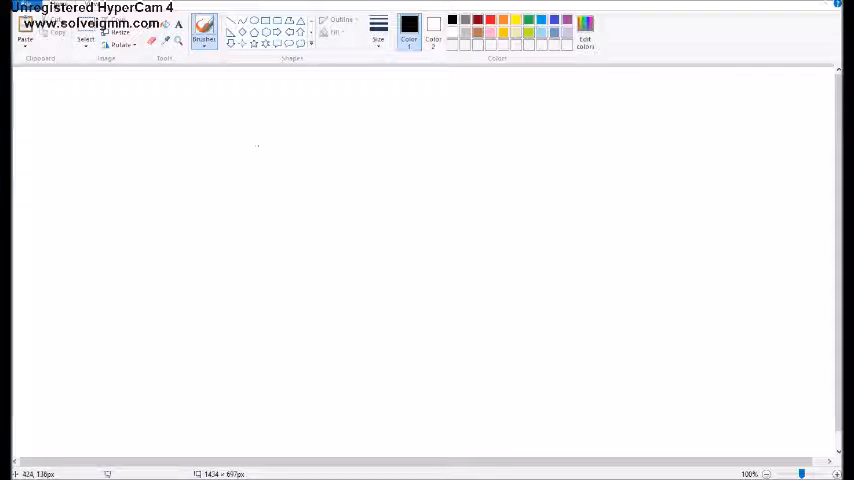
left_click_drag(268, 92, 250, 204)
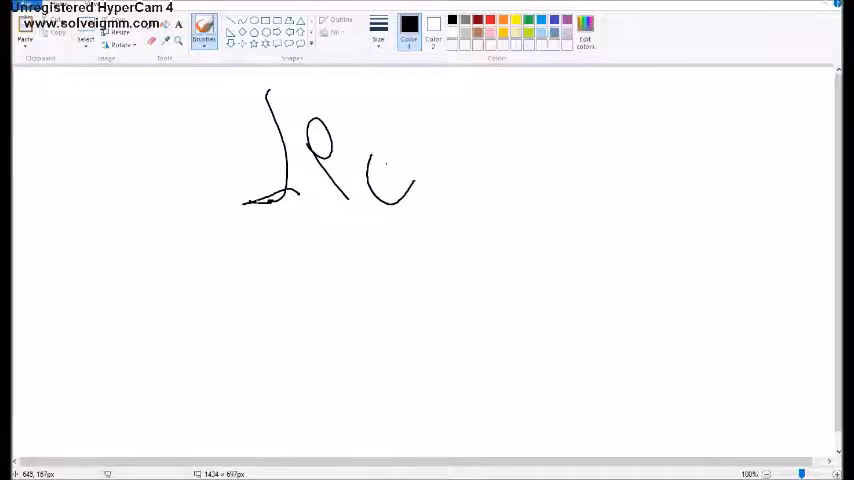
left_click_drag(466, 150, 536, 240)
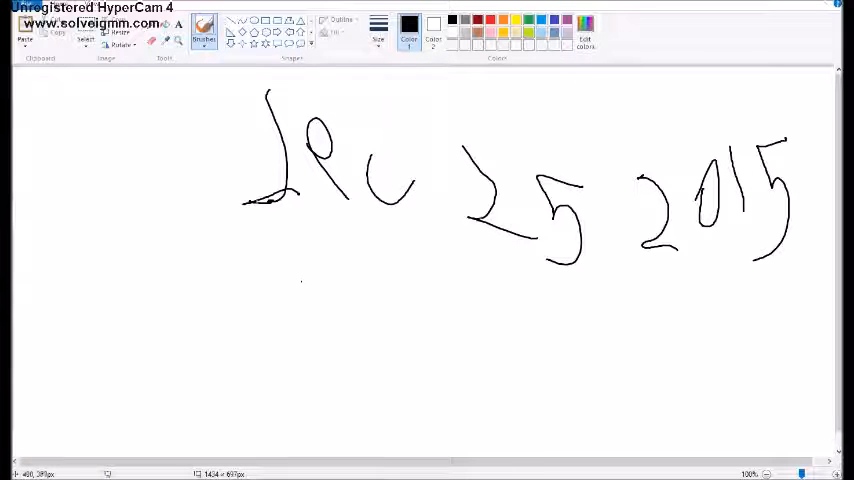
left_click_drag(280, 258, 460, 456)
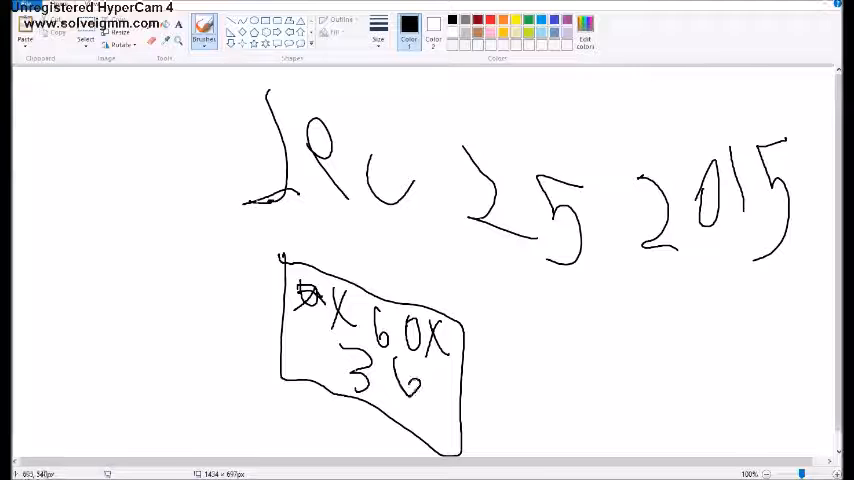
left_click_drag(416, 380, 444, 400)
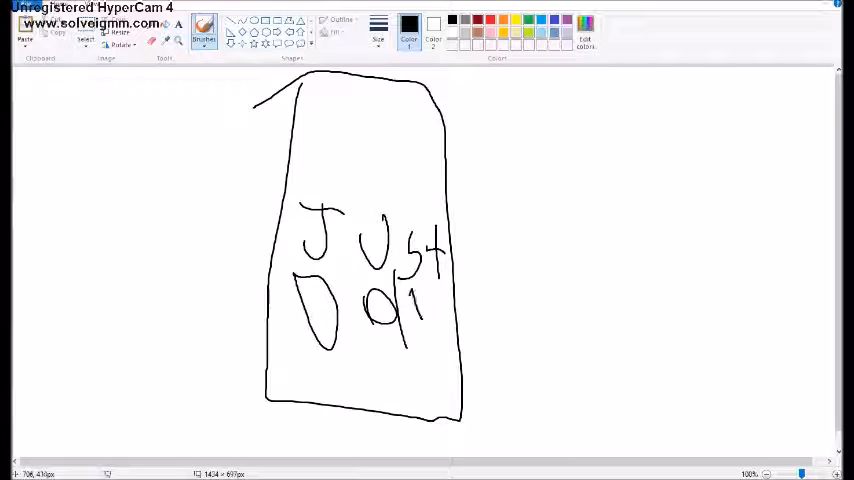
Step: Add Xbox and 2017 to the tall box, clear the canvas, and start a curved stroke at the top
left_click_drag(410, 304, 450, 316)
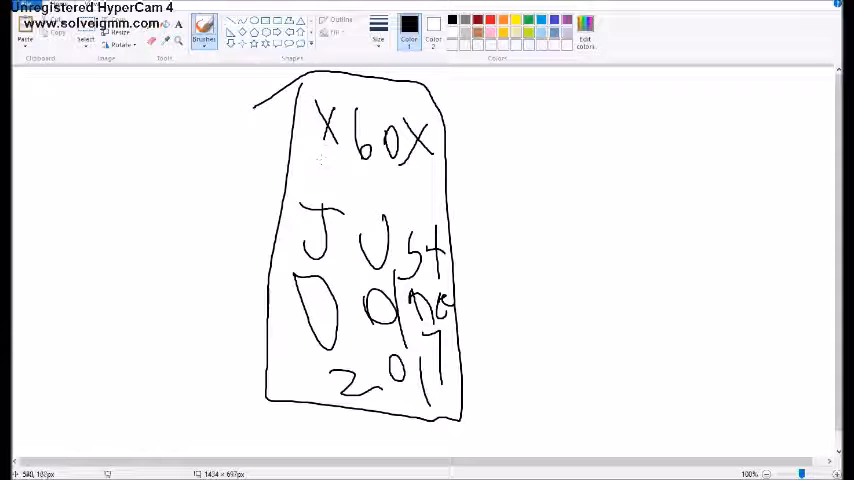
left_click_drag(324, 160, 344, 210)
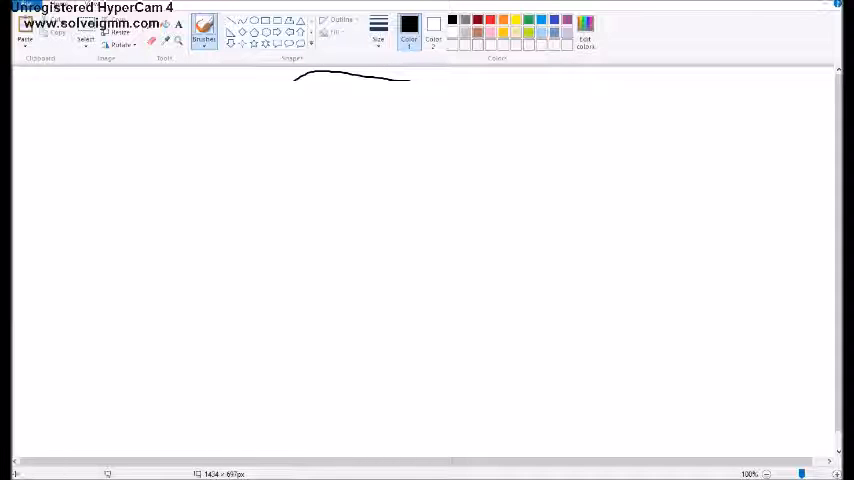
left_click_drag(234, 182, 458, 196)
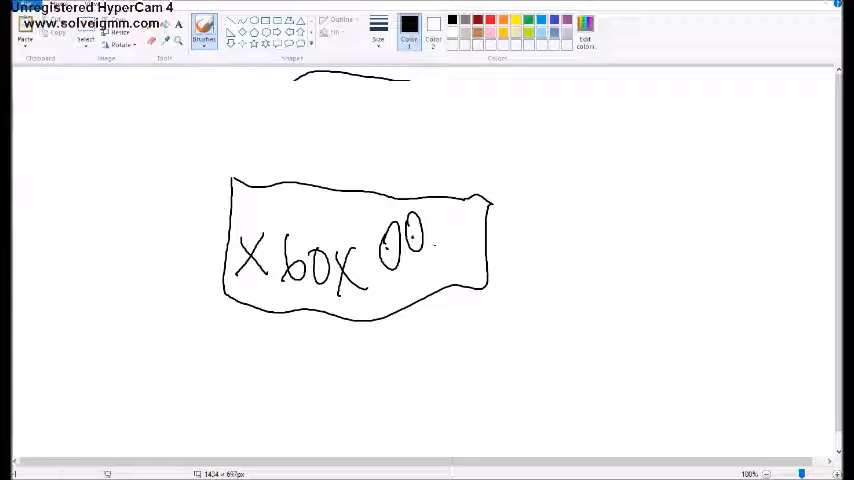
left_click_drag(456, 224, 460, 256)
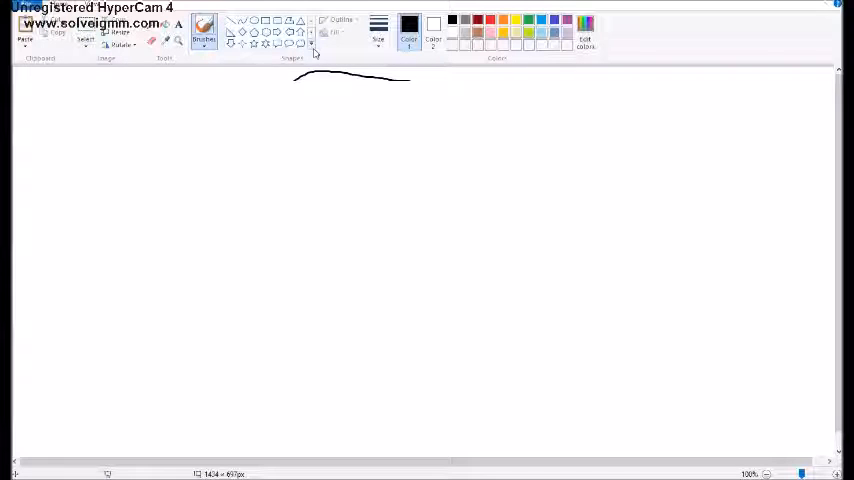
mouse_move(312, 50)
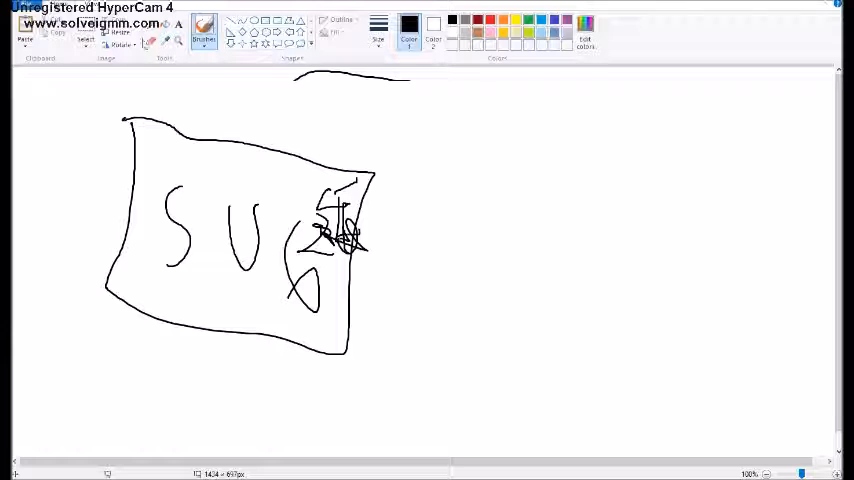
left_click(86, 38)
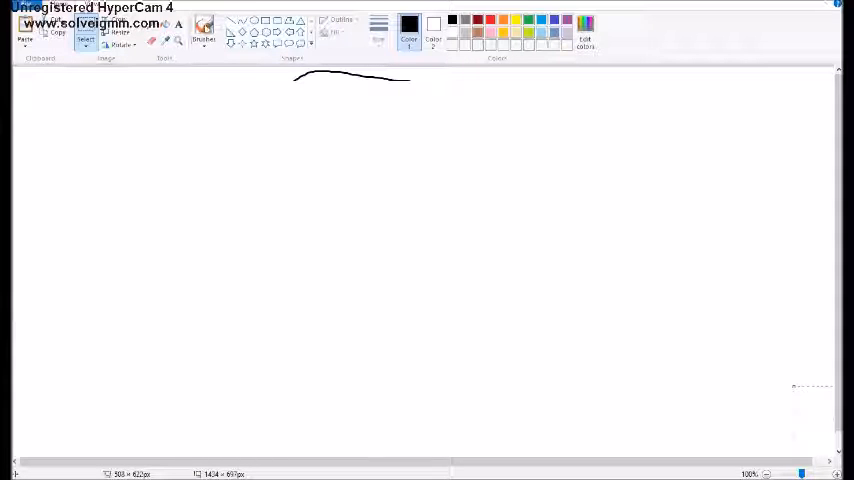
Step: Sketch two boxy shapes with scribbles across the canvas, then wipe them away
left_click(204, 30)
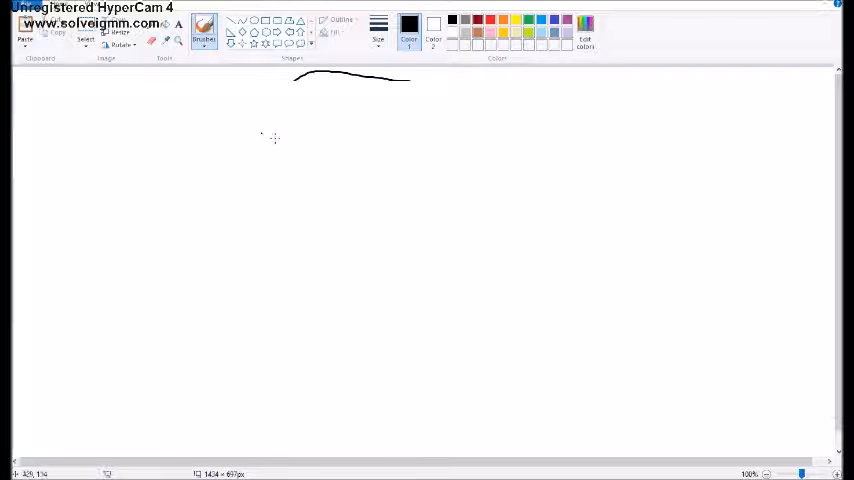
left_click_drag(436, 156, 598, 184)
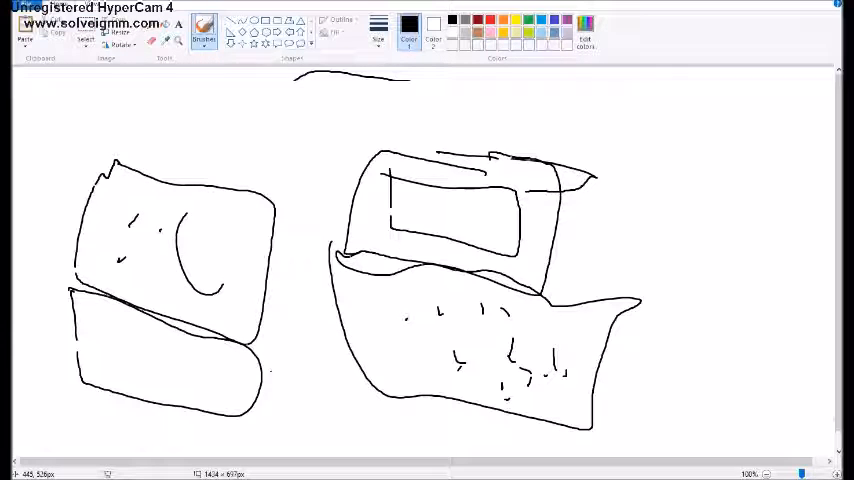
left_click(86, 32)
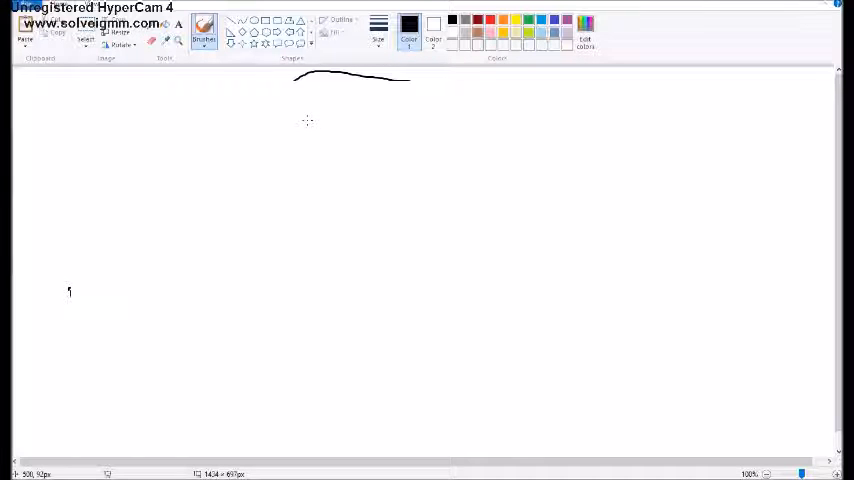
mouse_move(344, 116)
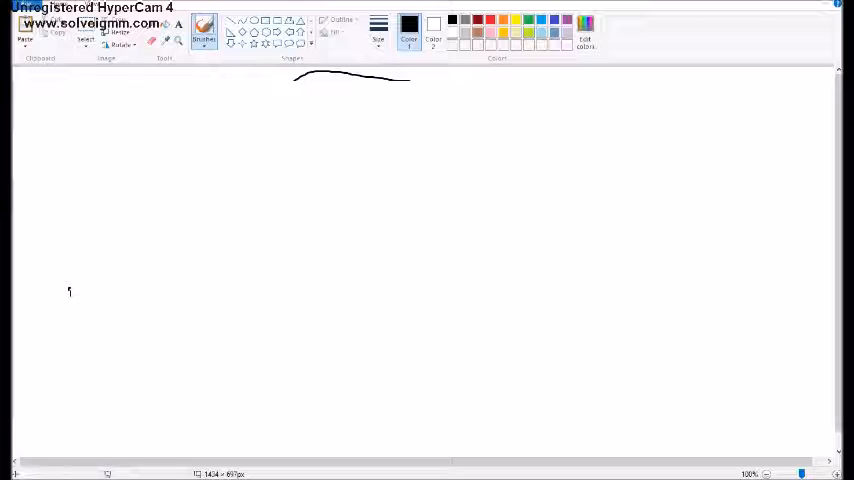
Step: Sketch a rounded box outline with a stem beside the small mark, then clear the canvas
left_click_drag(328, 148, 390, 146)
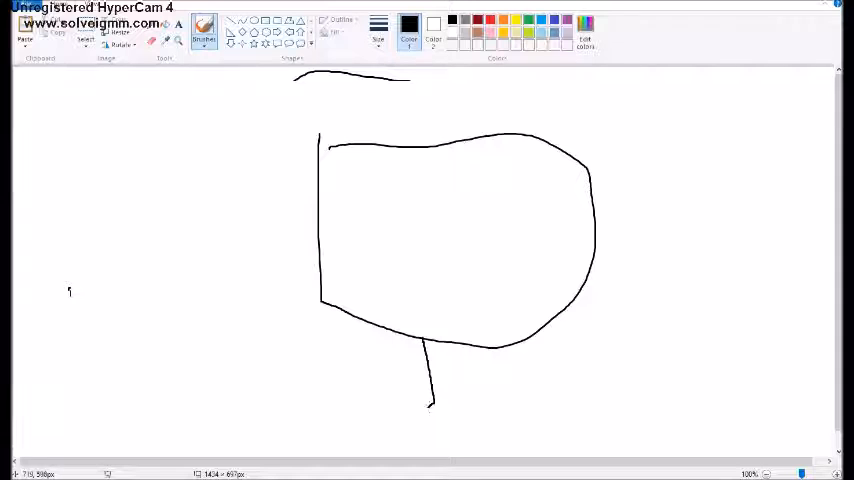
left_click_drag(430, 404, 504, 412)
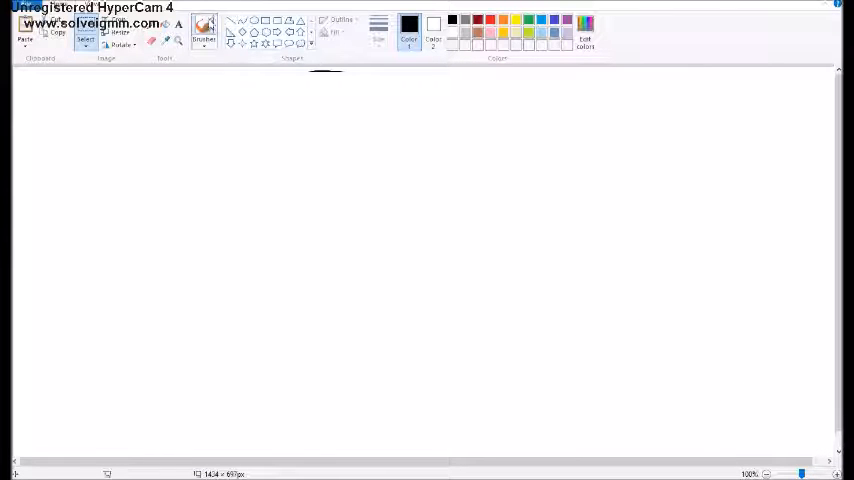
left_click(204, 30)
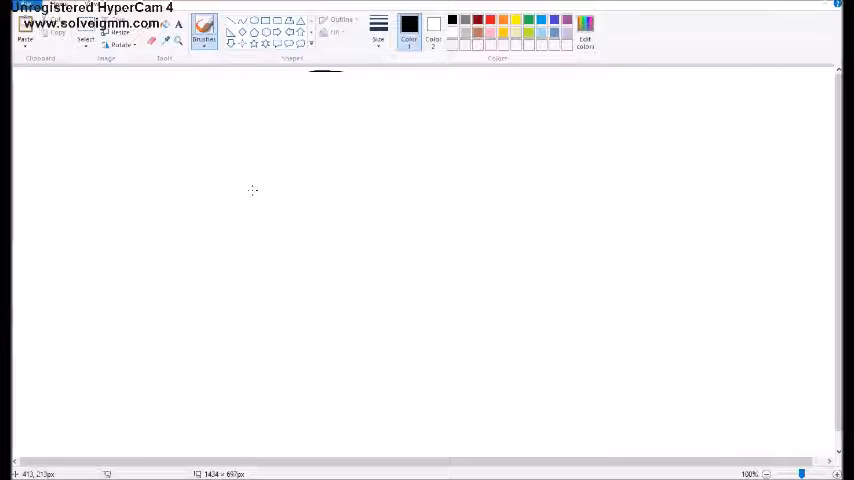
left_click_drag(270, 180, 450, 210)
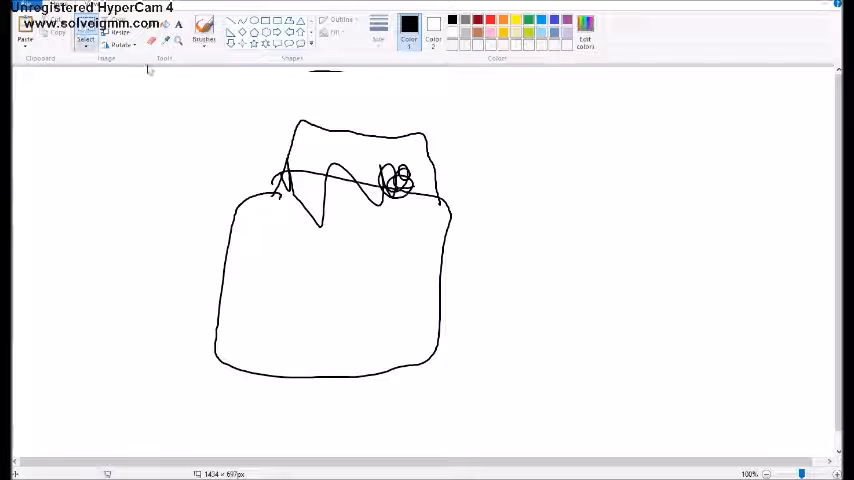
left_click(86, 36)
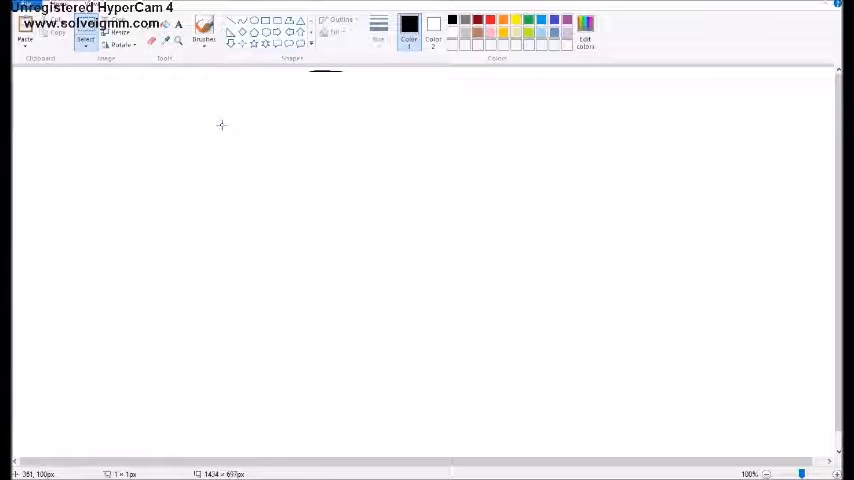
left_click(204, 32)
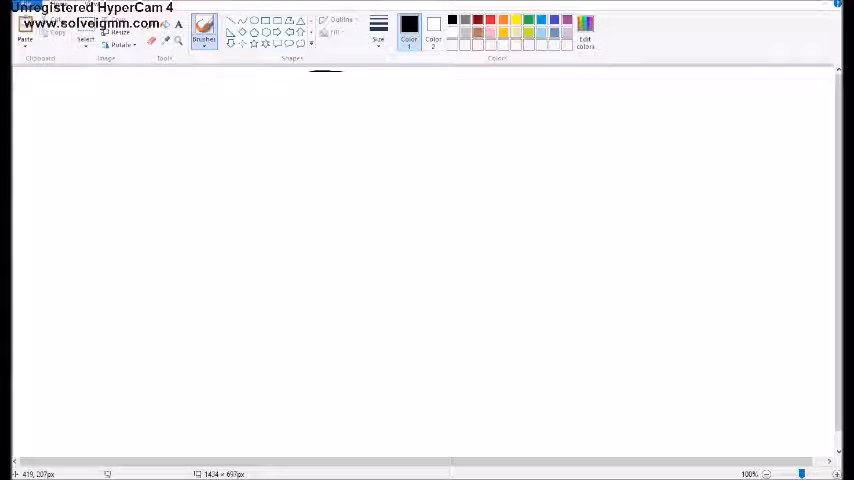
left_click_drag(290, 116, 458, 328)
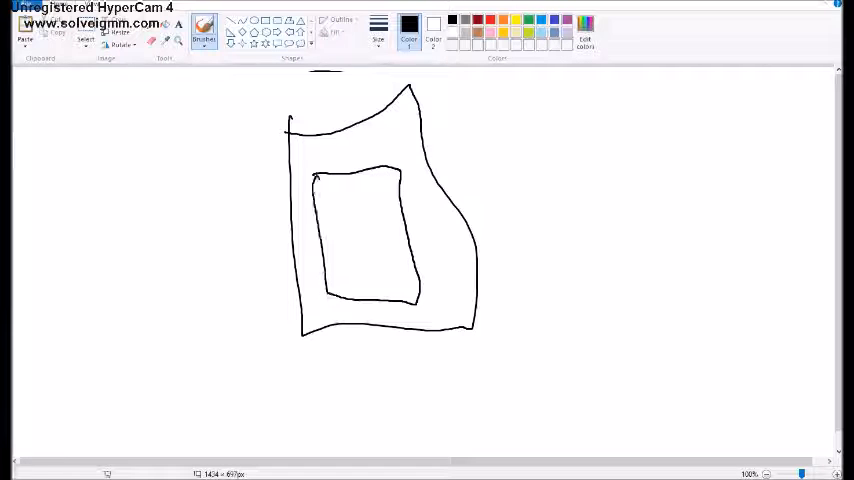
left_click_drag(362, 212, 392, 262)
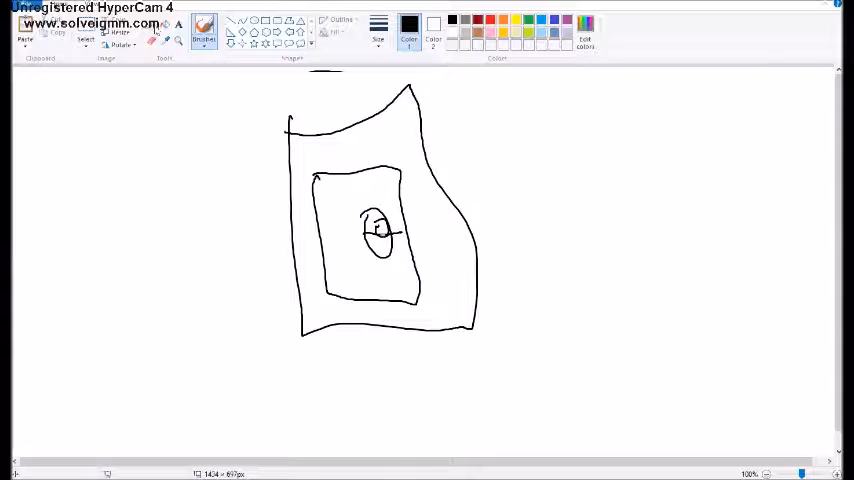
left_click(86, 38)
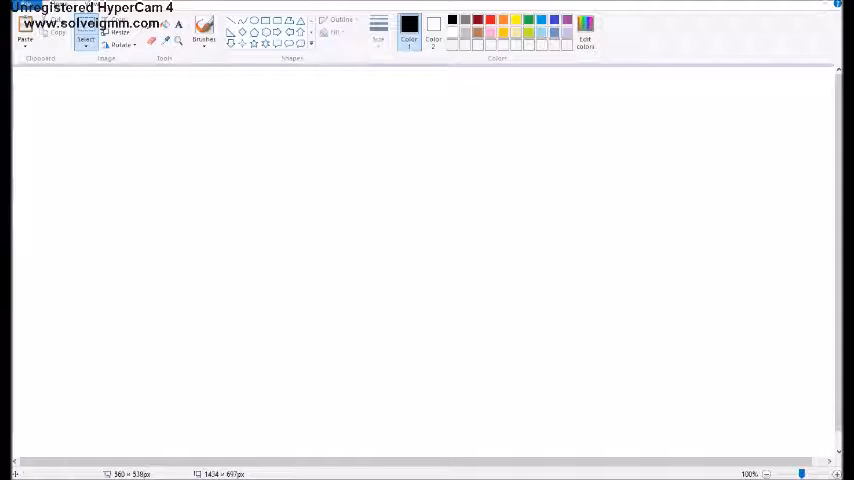
left_click(204, 32)
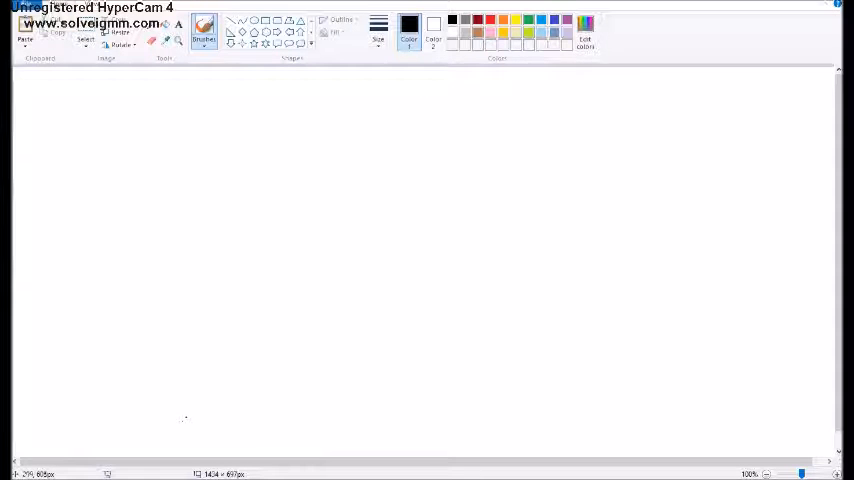
left_click_drag(264, 230, 350, 350)
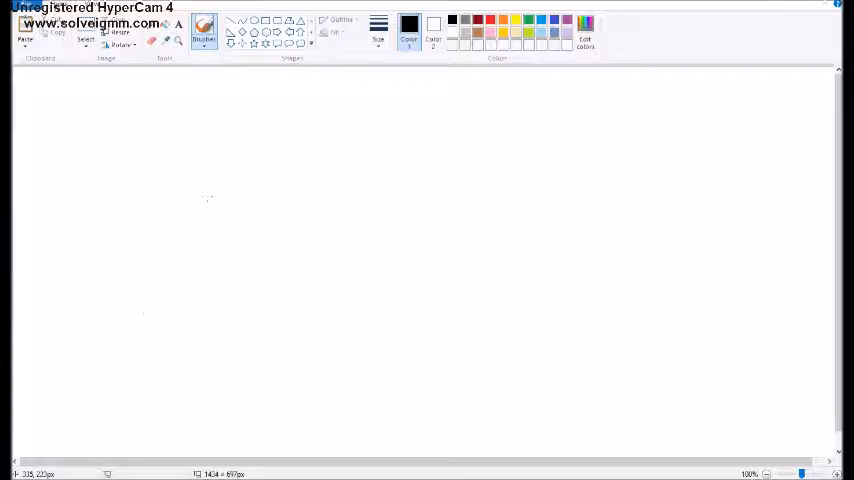
left_click_drag(192, 212, 204, 344)
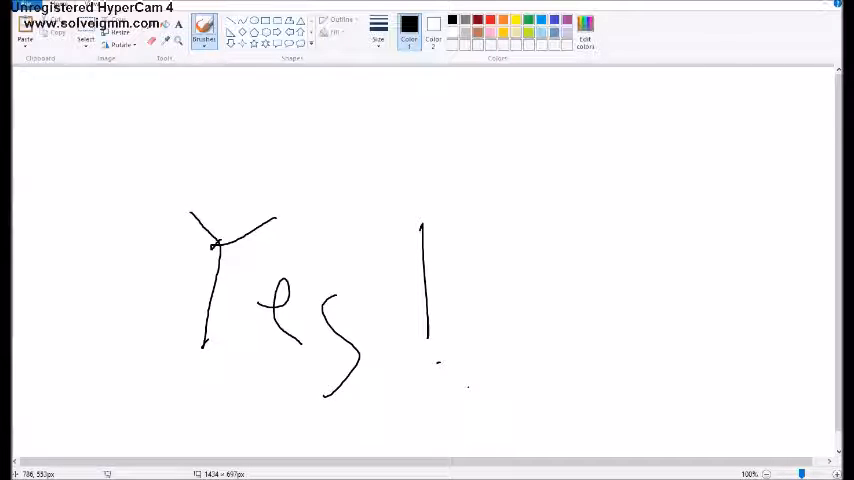
left_click(84, 38)
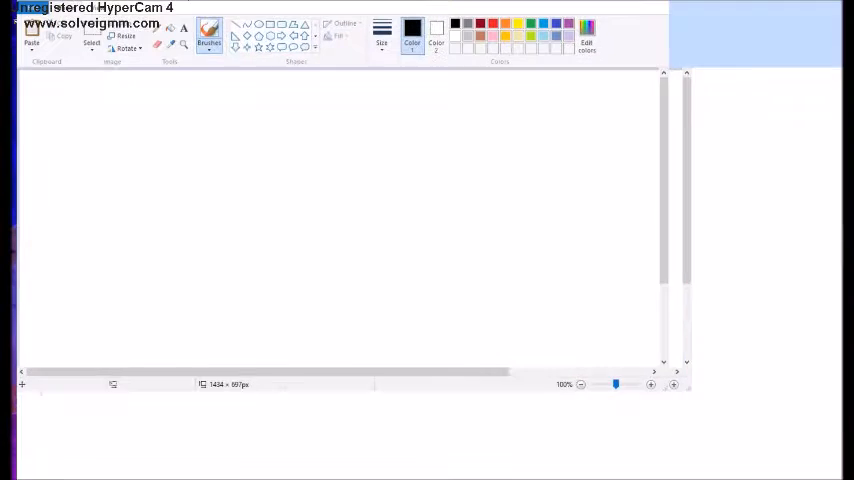
Step: Hand-write 1 Hour, a box and Samsun, clear them, then write a large Camea-style word
left_click_drag(212, 82, 200, 184)
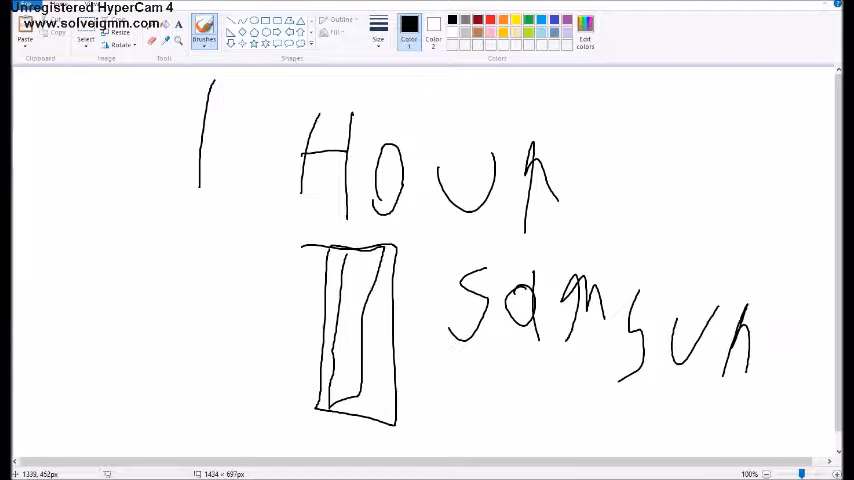
left_click_drag(796, 330, 790, 360)
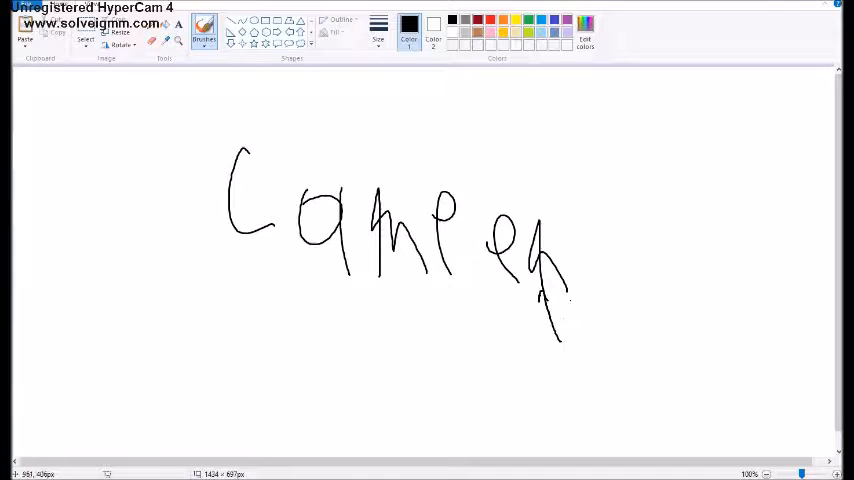
Step: Select the handwritten Camea-style word and delete it, leaving the canvas blank
left_click_drag(620, 180, 580, 250)
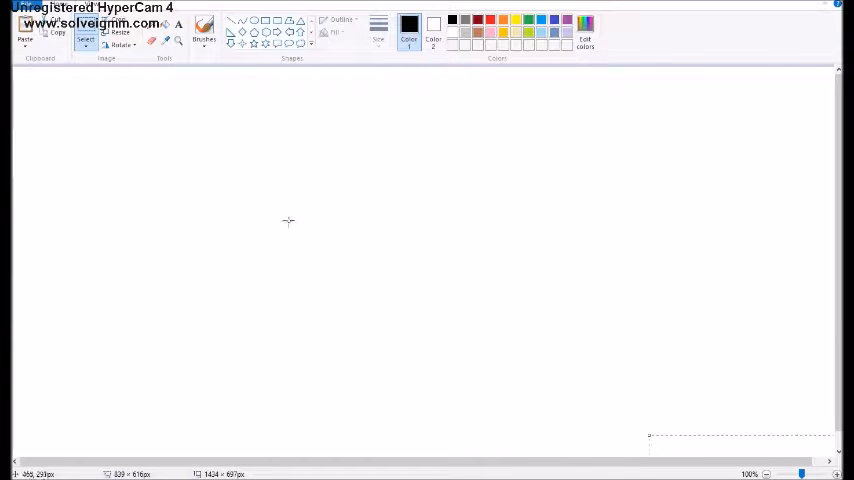
left_click(204, 32)
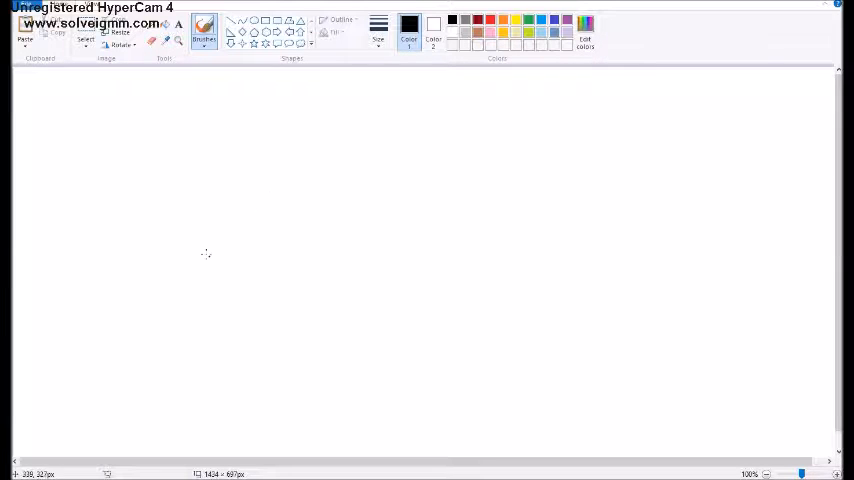
left_click_drag(196, 212, 412, 240)
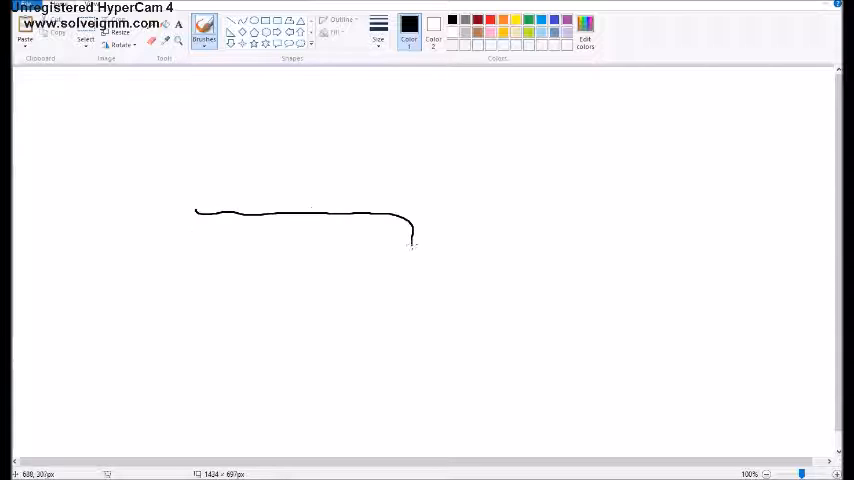
left_click_drag(410, 240, 540, 218)
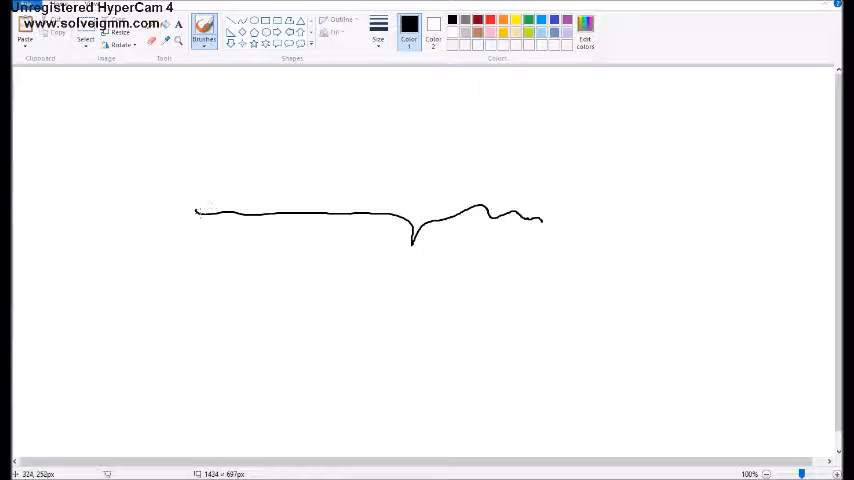
left_click_drag(196, 212, 218, 322)
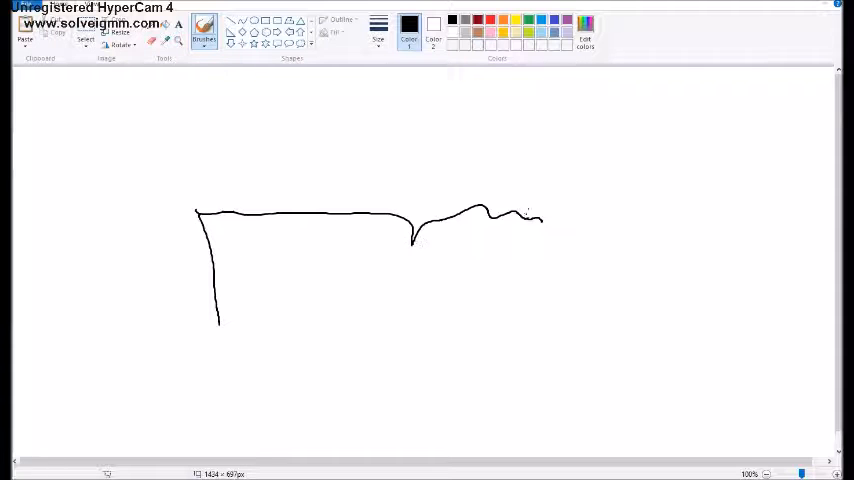
left_click_drag(540, 216, 548, 296)
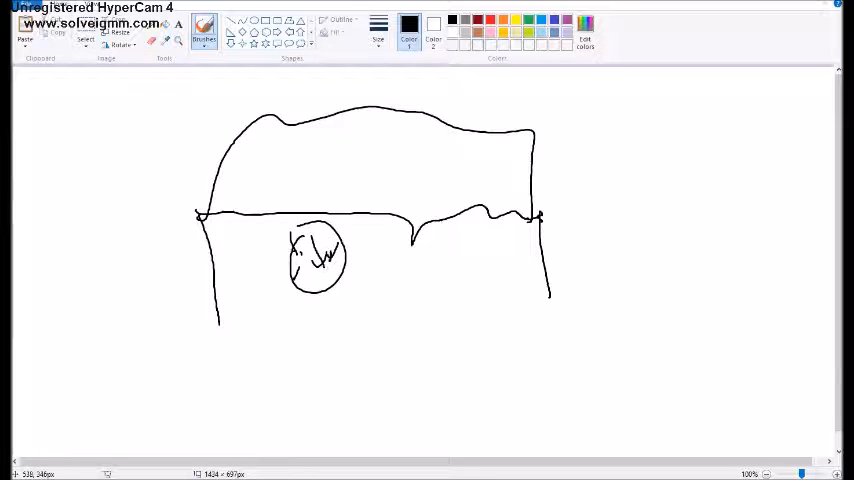
left_click_drag(466, 230, 490, 290)
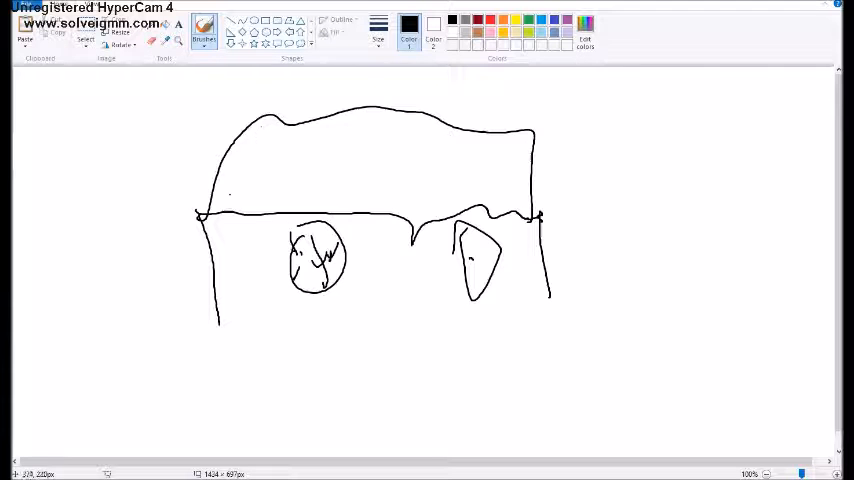
left_click(86, 30)
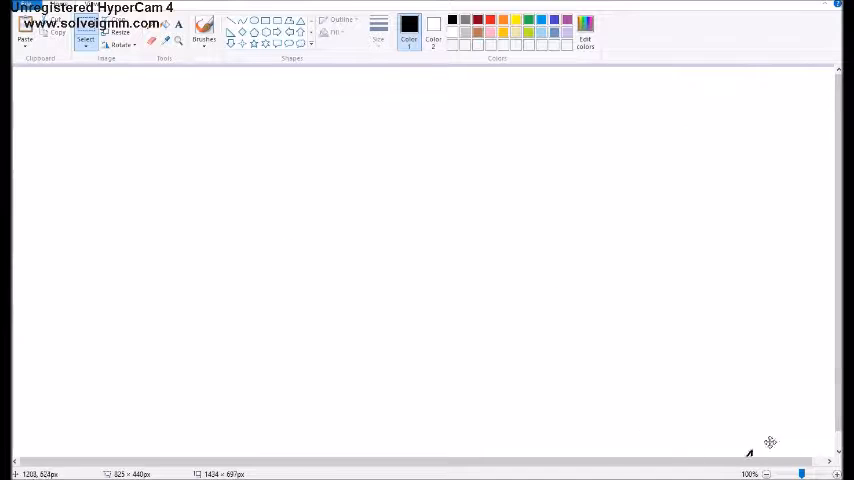
Step: Draw a hooked stroke and a long wavy line with an upright stroke near the canvas top
left_click(204, 32)
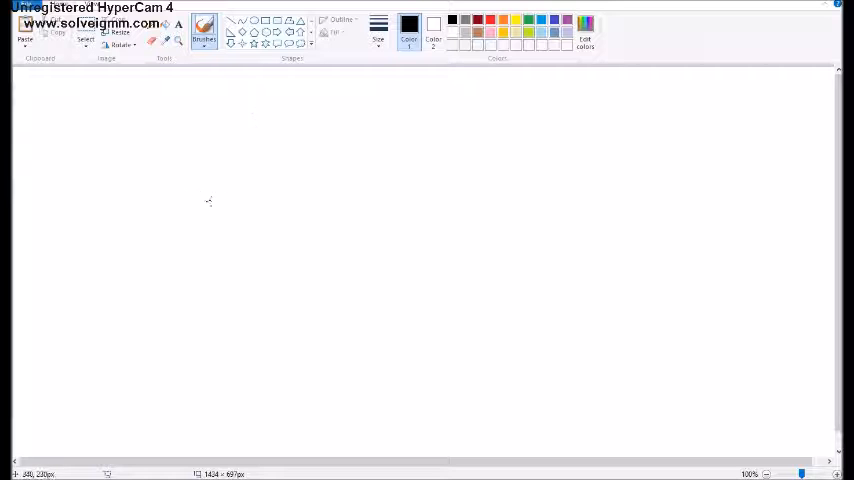
left_click_drag(204, 208, 292, 148)
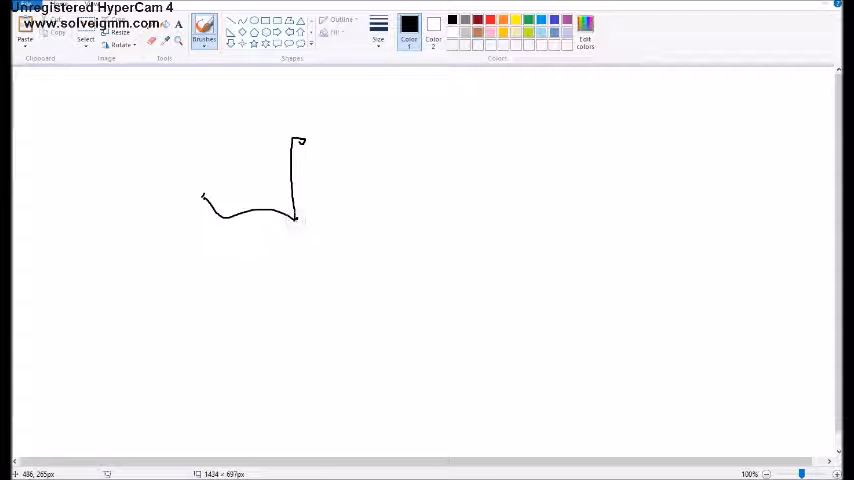
left_click_drag(292, 216, 404, 216)
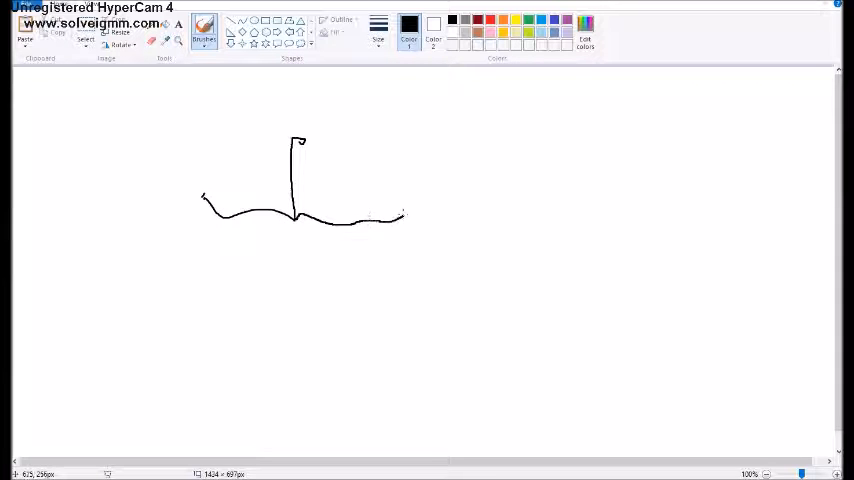
left_click_drag(404, 216, 452, 180)
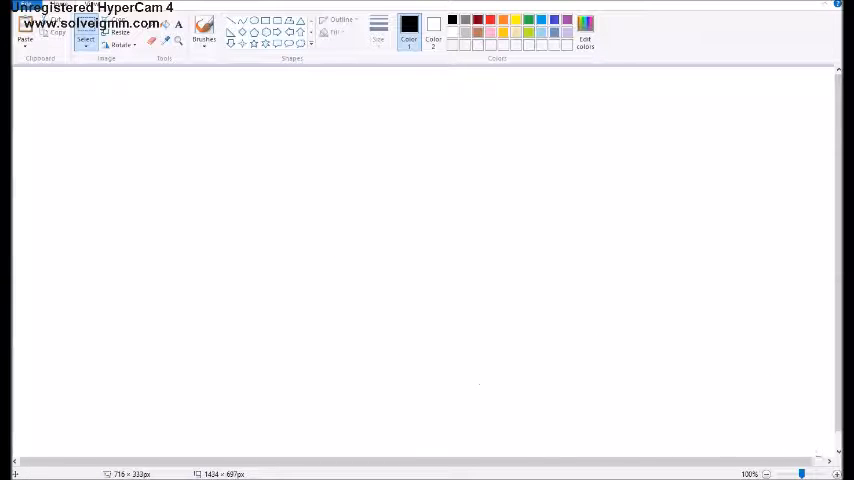
Step: Draw a freehand box with Leo-style lettering on the empty canvas
left_click(204, 30)
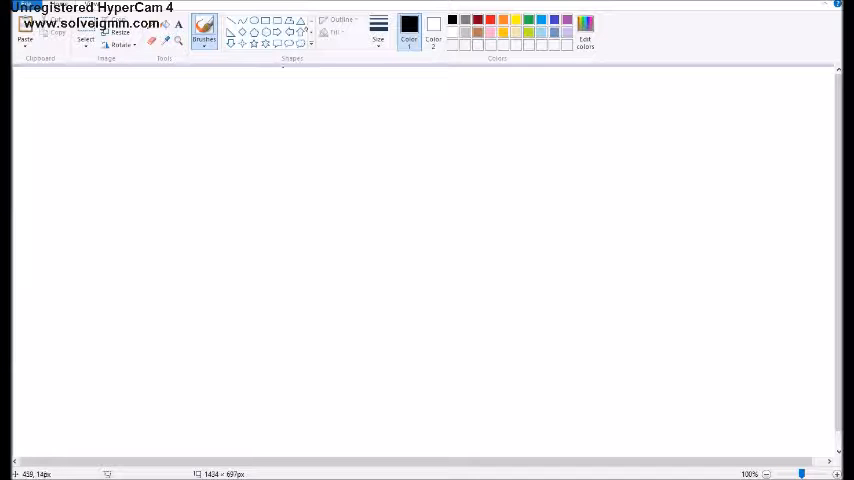
left_click_drag(250, 180, 400, 320)
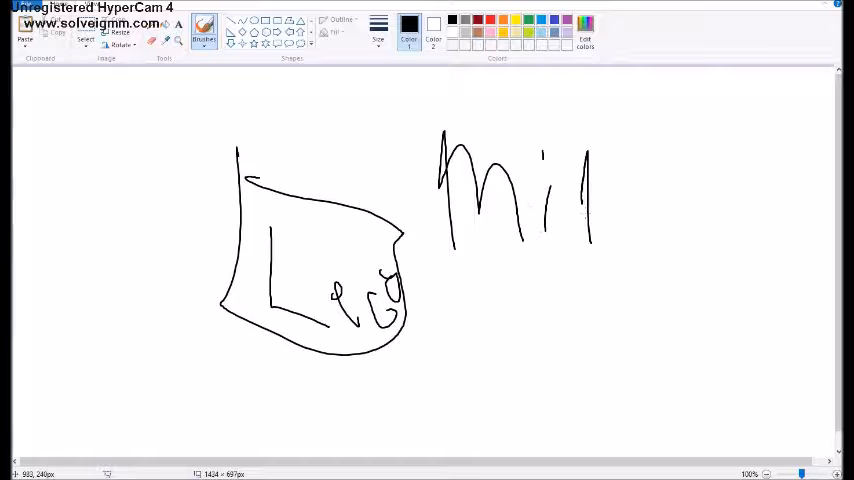
Step: Hand-write Nil beside the box, then sketch a boot-like outline with three looped wheels
left_click_drag(576, 160, 670, 240)
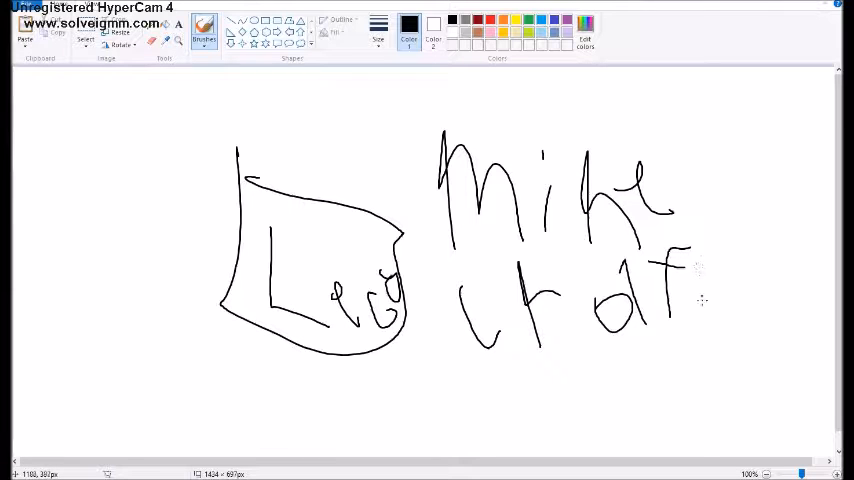
left_click_drag(700, 250, 700, 300)
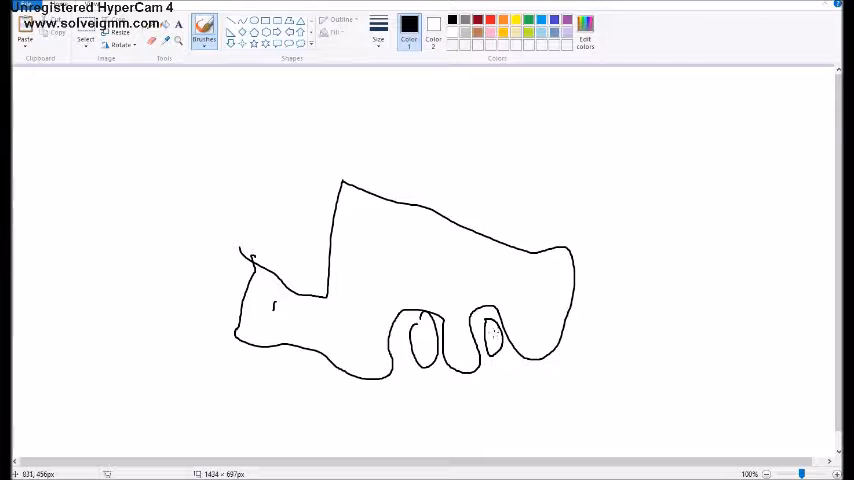
Step: Select the boot-like sketch and delete it, leaving the canvas blank white
left_click_drag(484, 330, 504, 356)
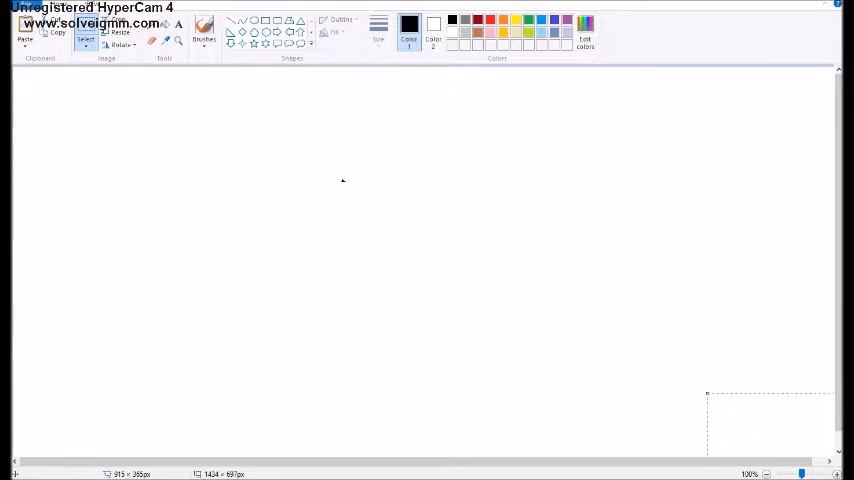
Step: Re-activate the Brushes tool so freehand drawing is ready on the empty canvas
left_click(204, 30)
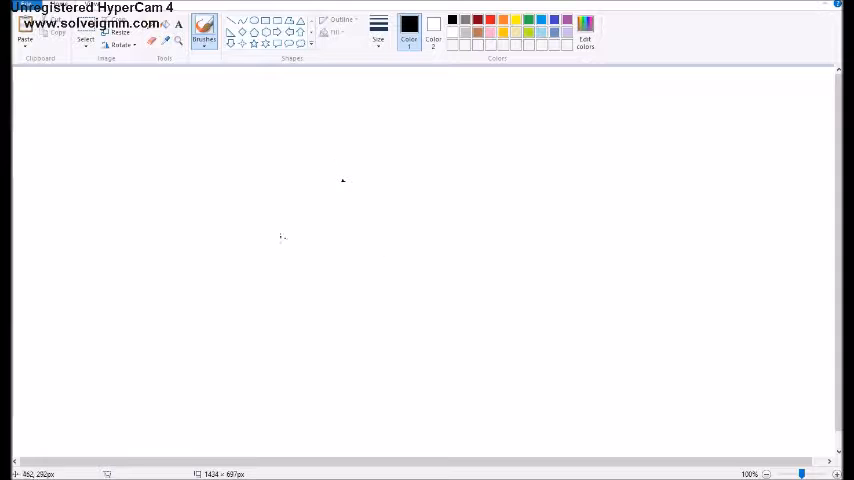
left_click_drag(284, 120, 276, 230)
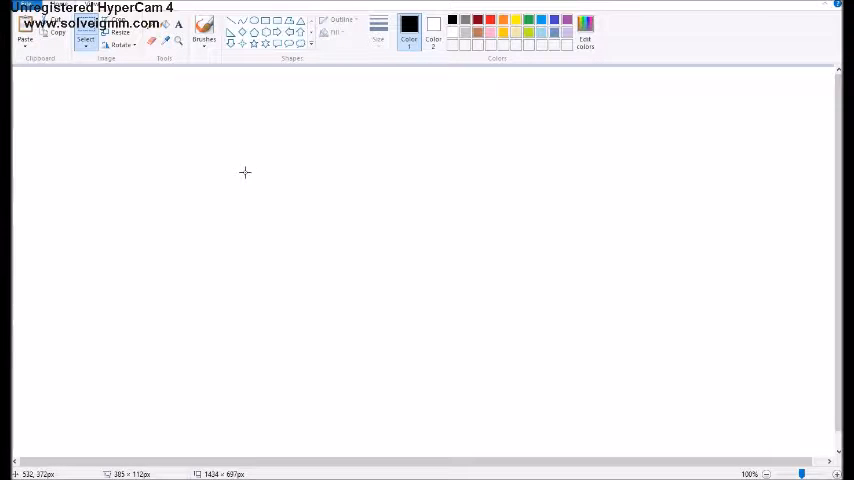
left_click(204, 30)
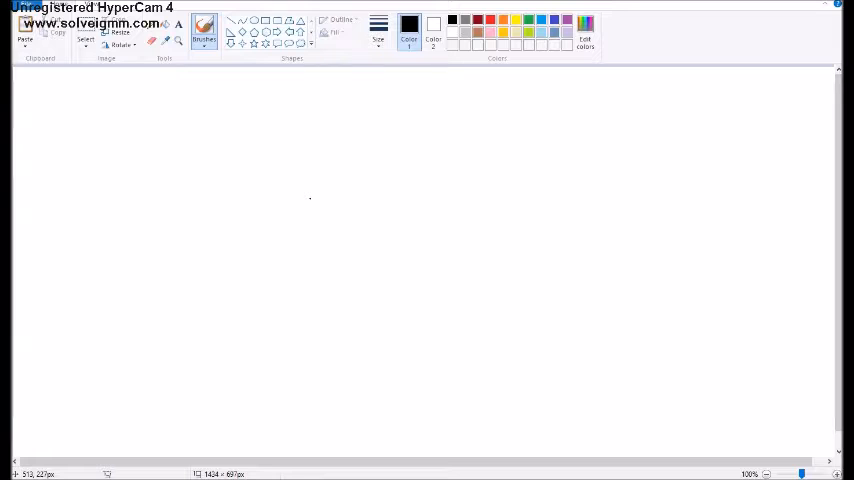
left_click_drag(224, 252, 490, 184)
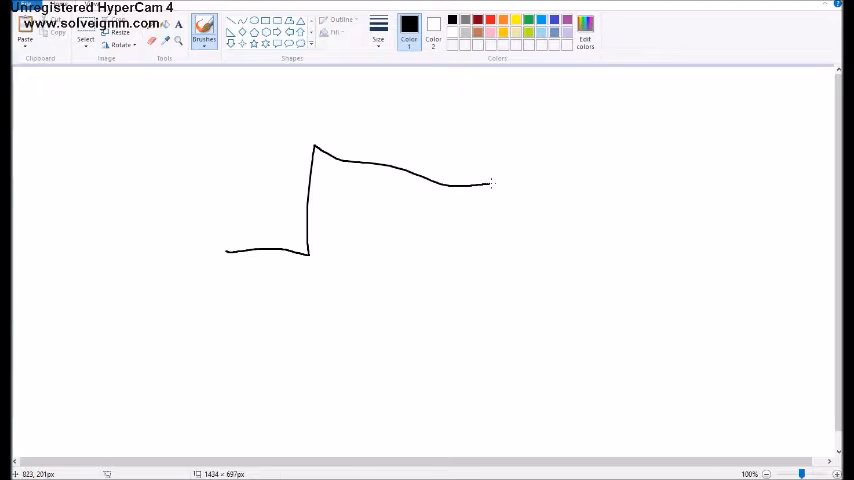
left_click_drag(490, 182, 292, 330)
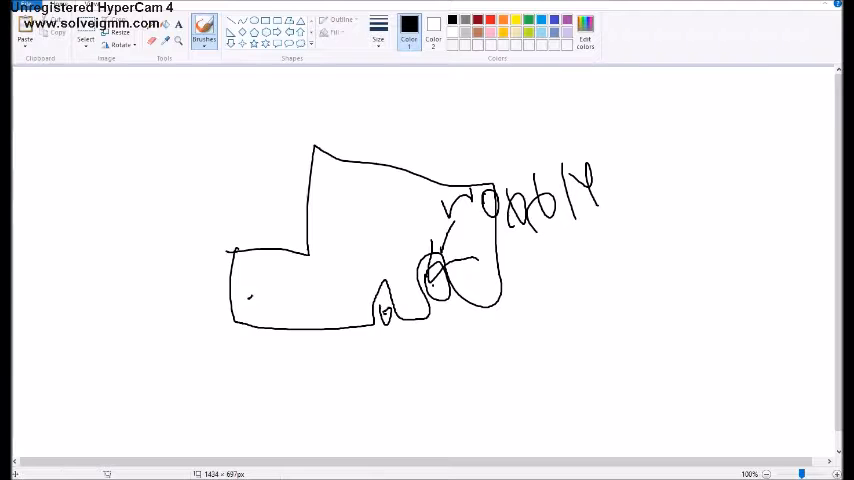
left_click(86, 36)
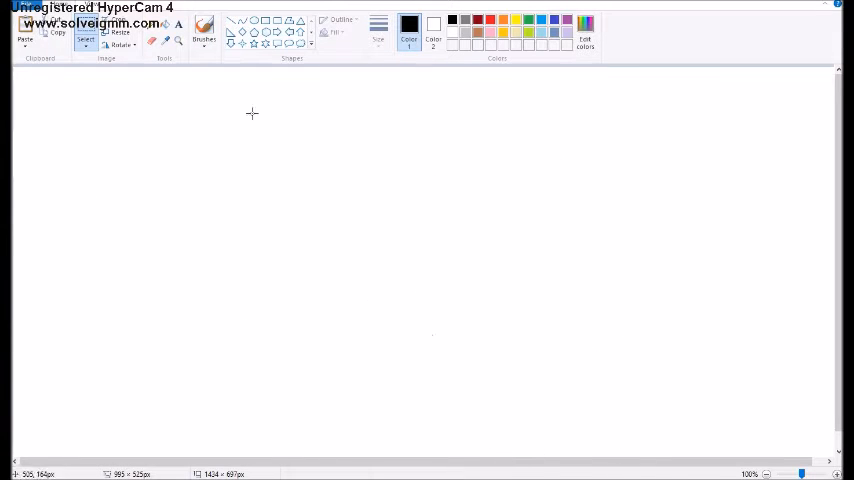
left_click(204, 30)
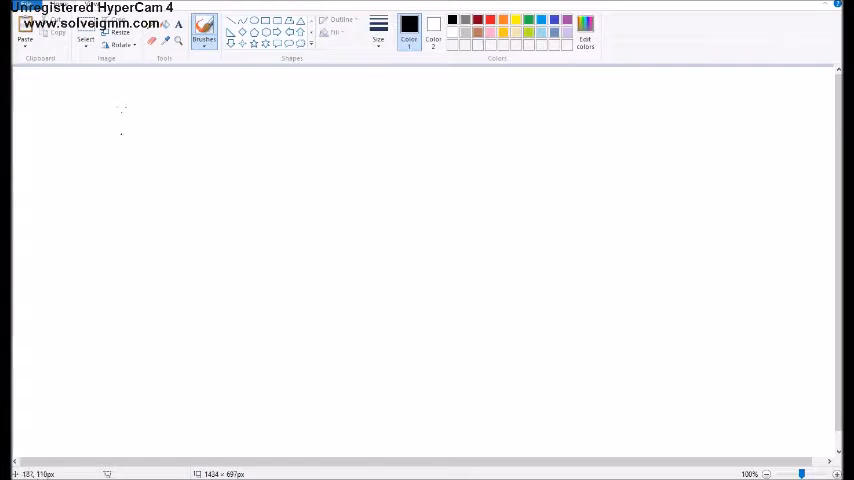
left_click_drag(136, 196, 210, 304)
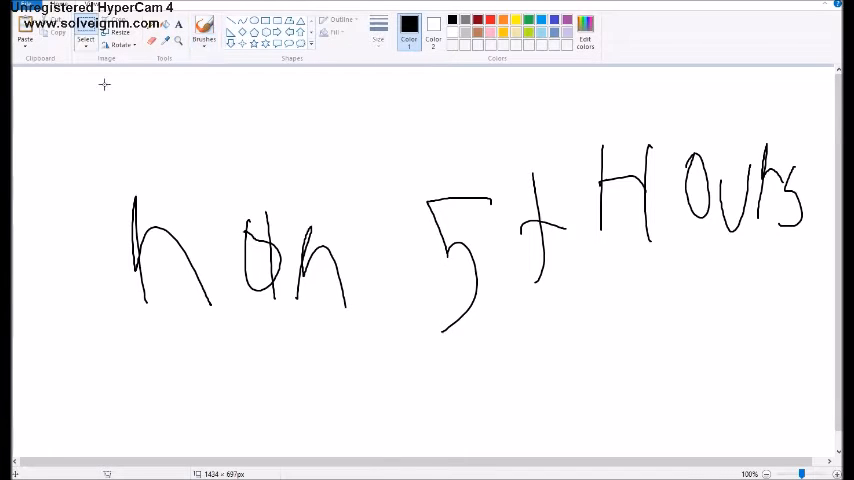
left_click(86, 32)
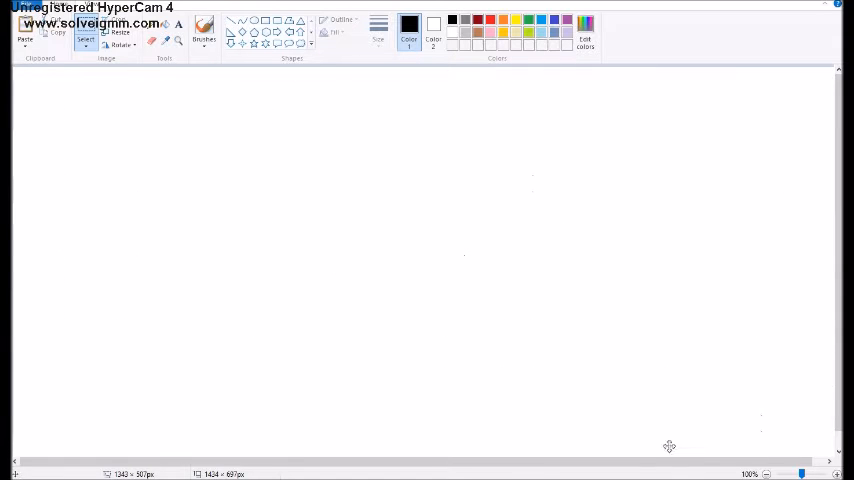
Step: Draw a TV outer frame with an inner screen using the black brush
left_click(204, 32)
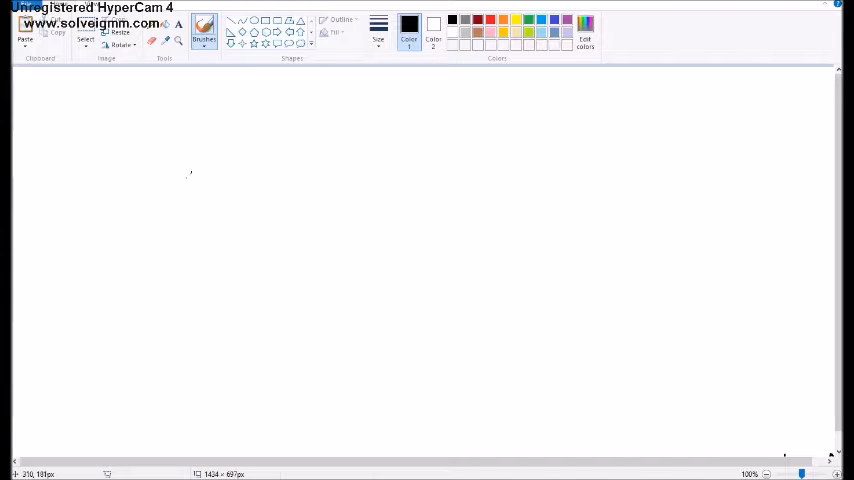
left_click_drag(124, 132, 420, 390)
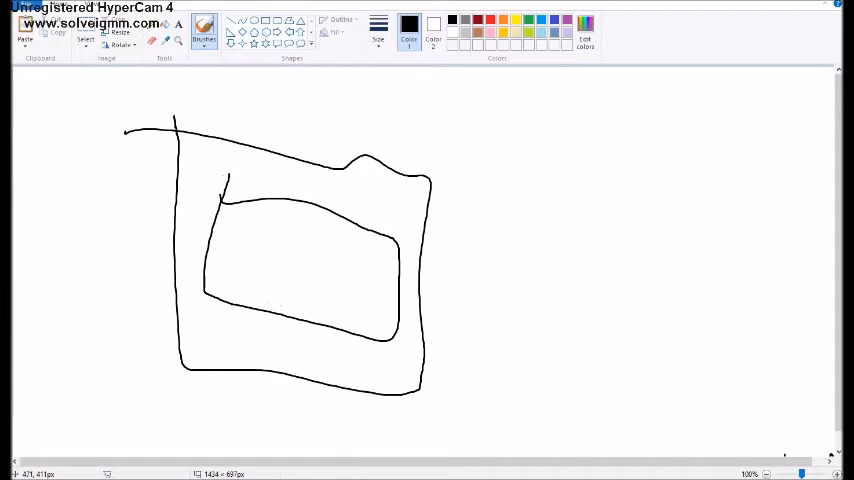
left_click_drag(256, 236, 380, 320)
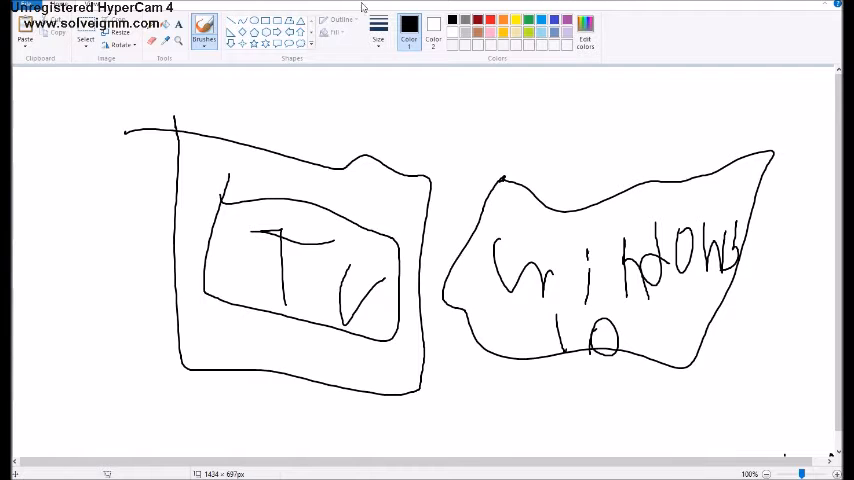
Step: Clear the TV sketch and handwrite the word 'Bye' on the canvas
left_click(86, 38)
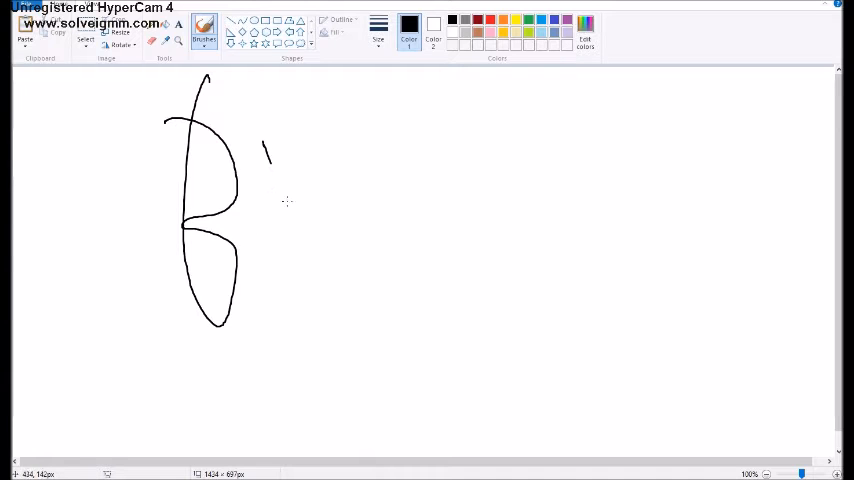
left_click_drag(264, 150, 380, 250)
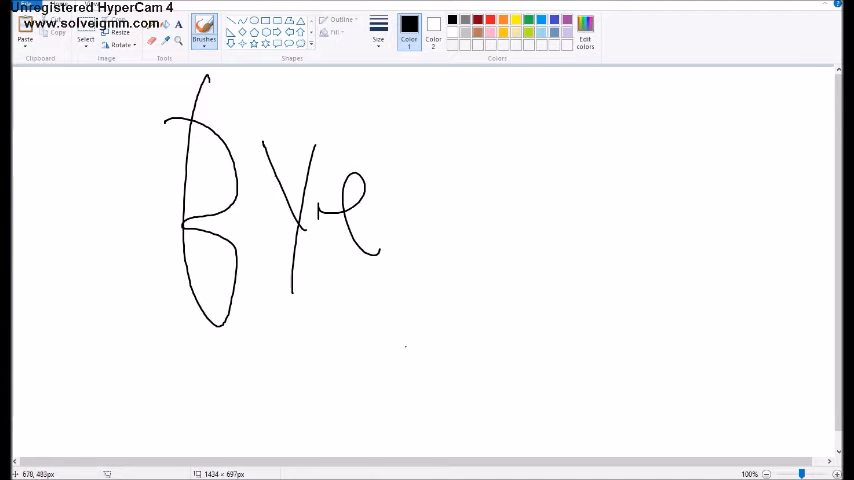